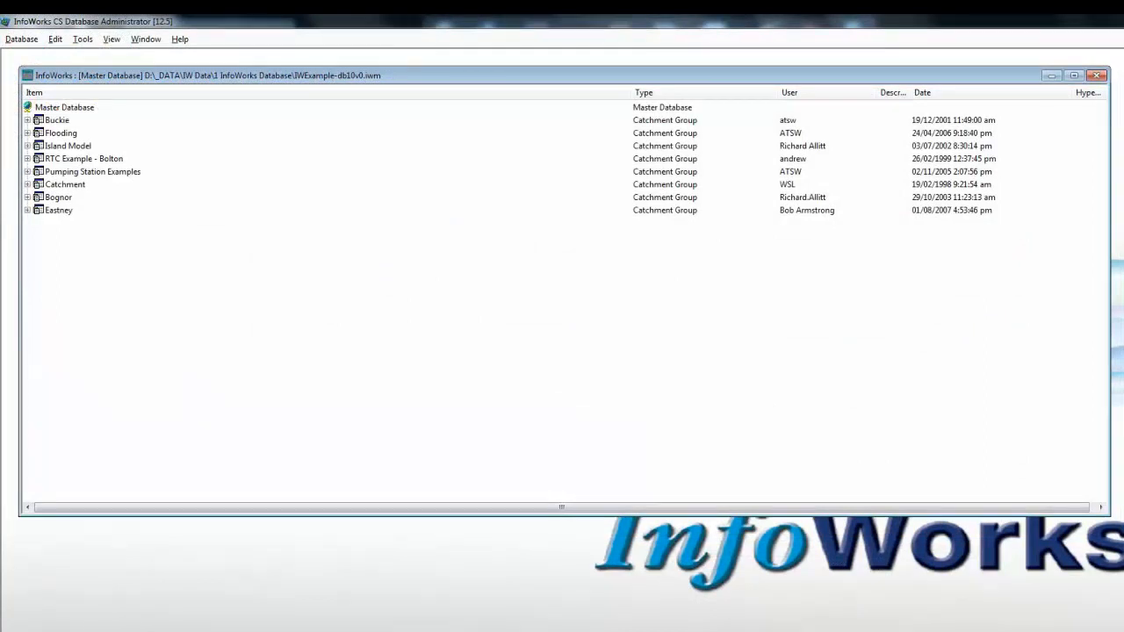
mouse_move(161, 230)
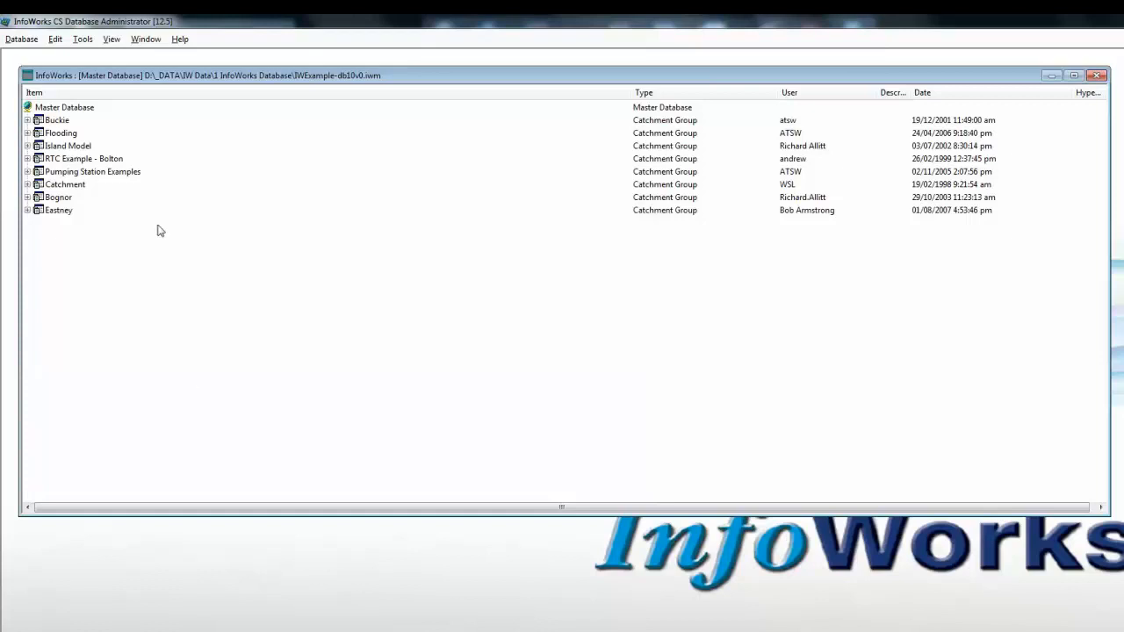
mouse_move(61, 218)
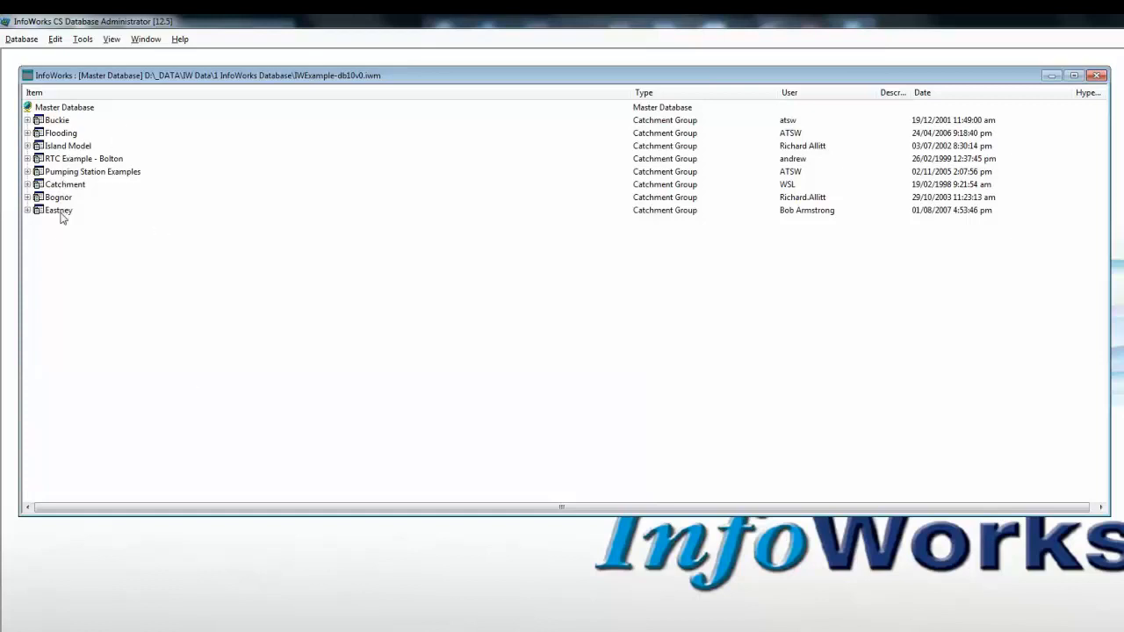
mouse_move(121, 250)
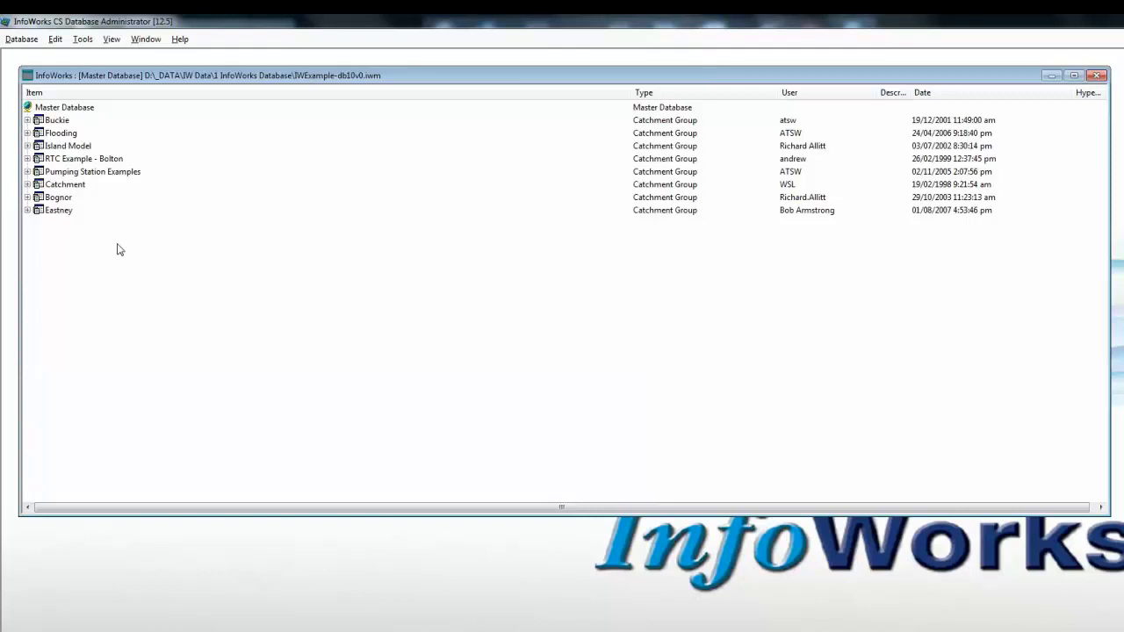
mouse_move(75, 126)
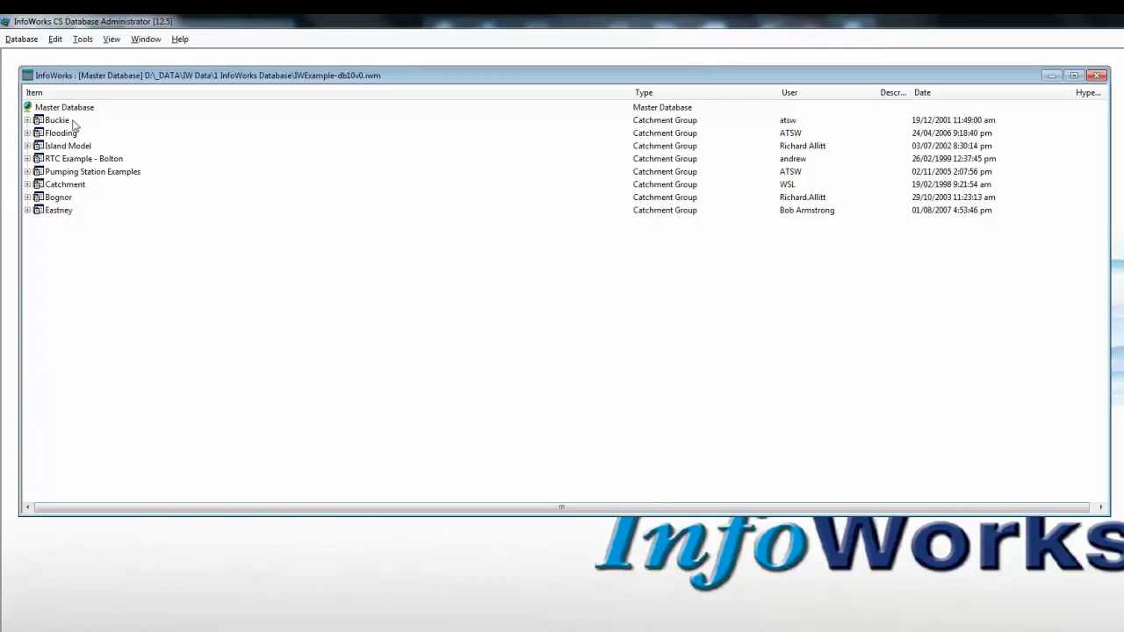
mouse_move(74, 126)
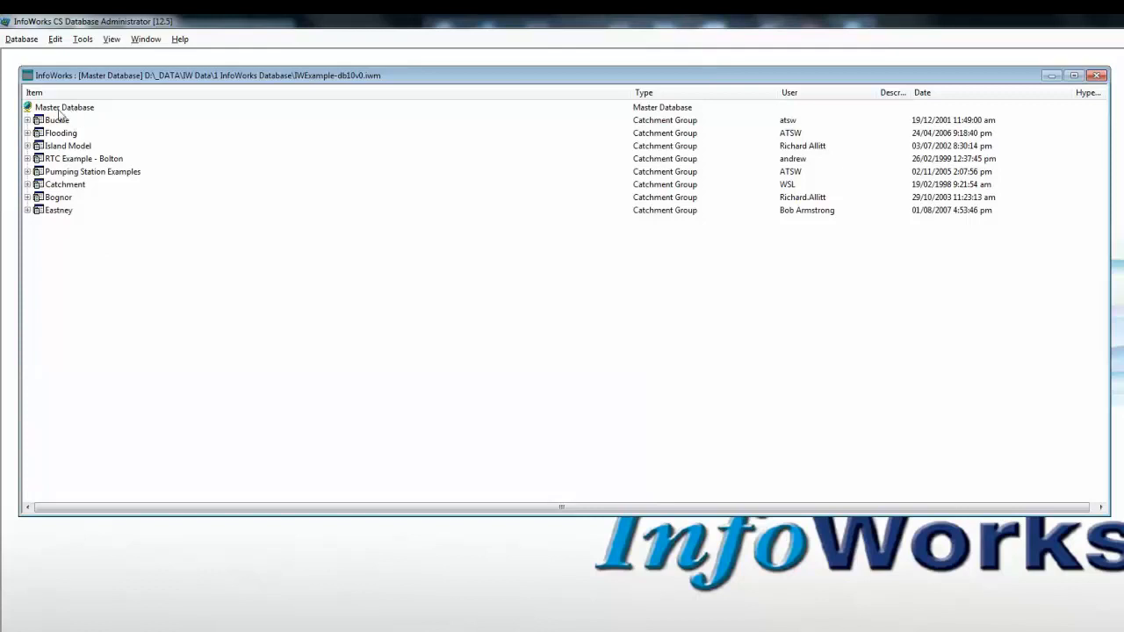
Bring up the context menus for the master database and the Buckie catchment group.
left_click(64, 106)
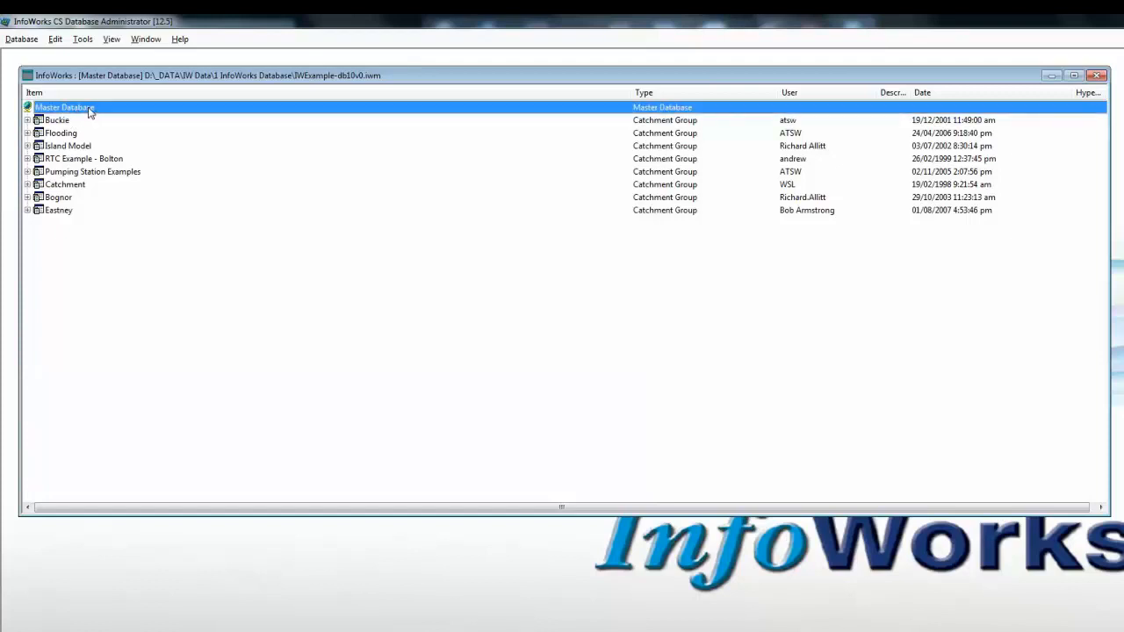
right_click(66, 107)
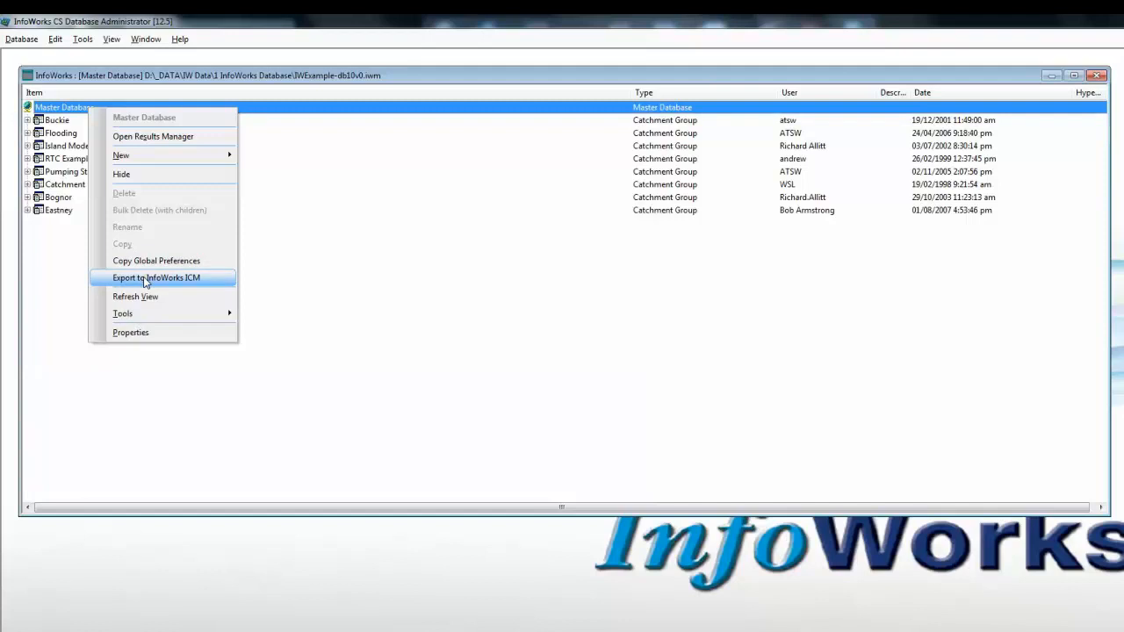
right_click(55, 120)
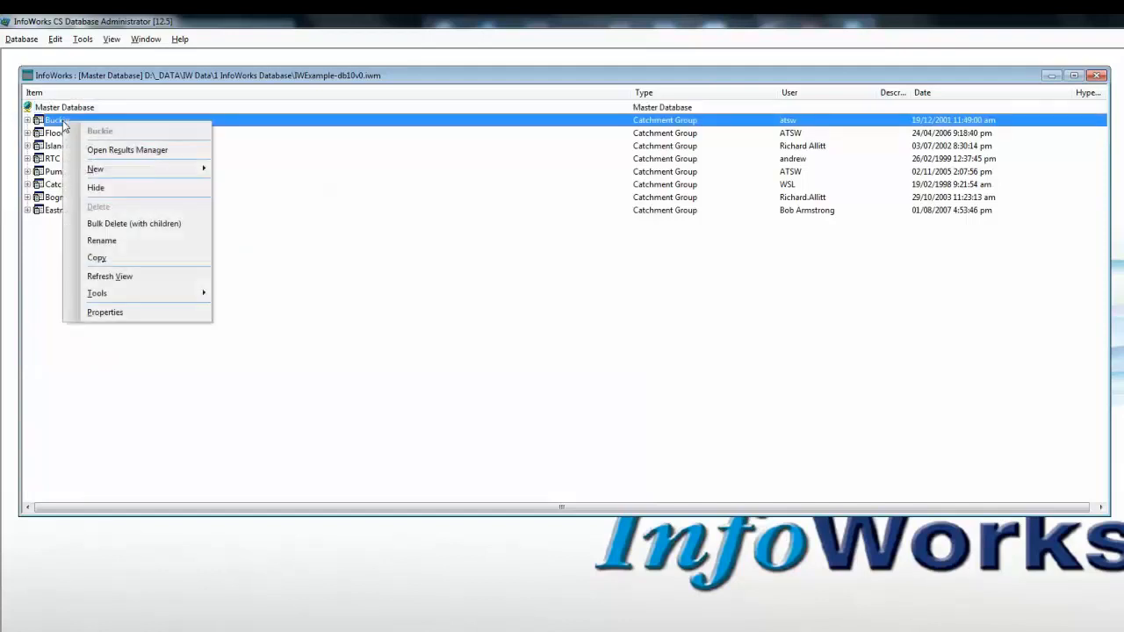
mouse_move(111, 132)
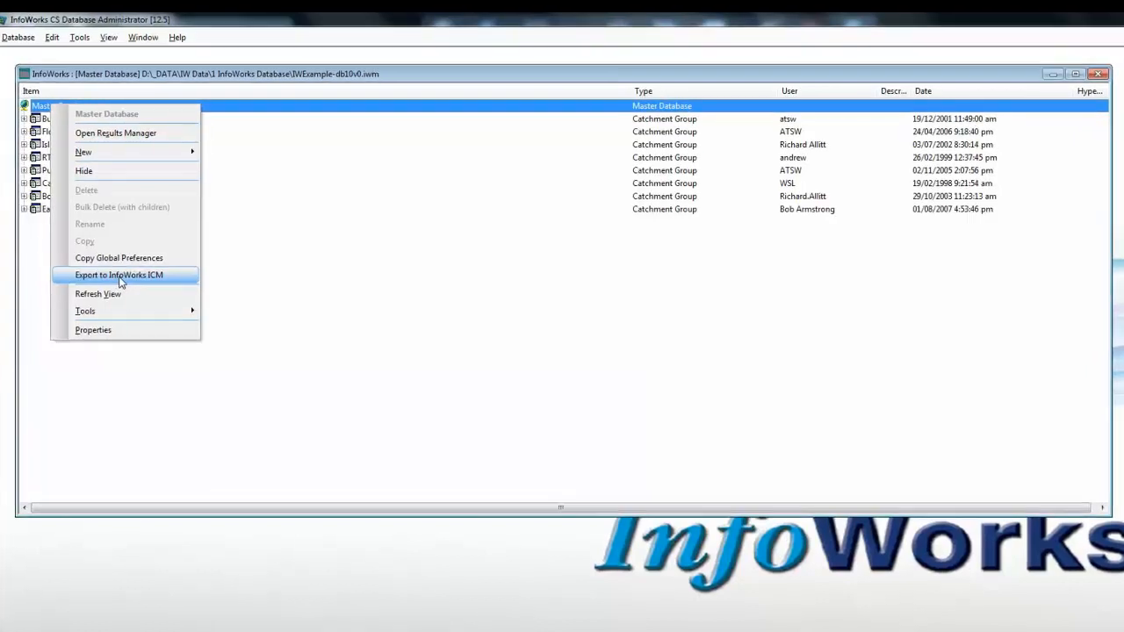
Start the export to InfoWorks ICM, ticking RTC Example - Bolton and Eastney.
left_click(119, 275)
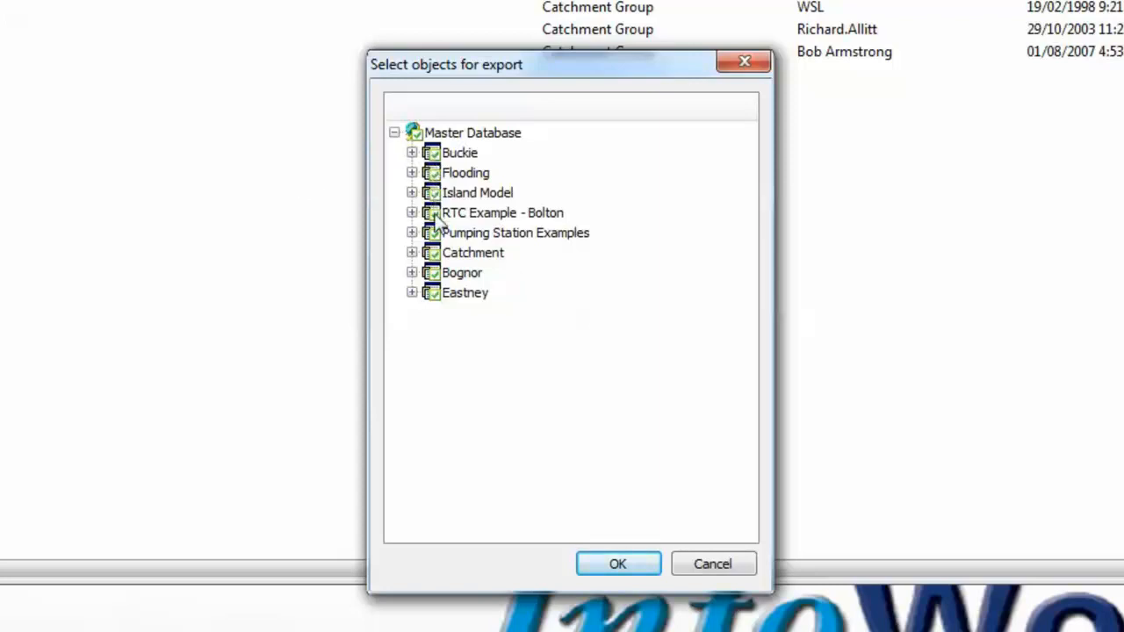
mouse_move(429, 344)
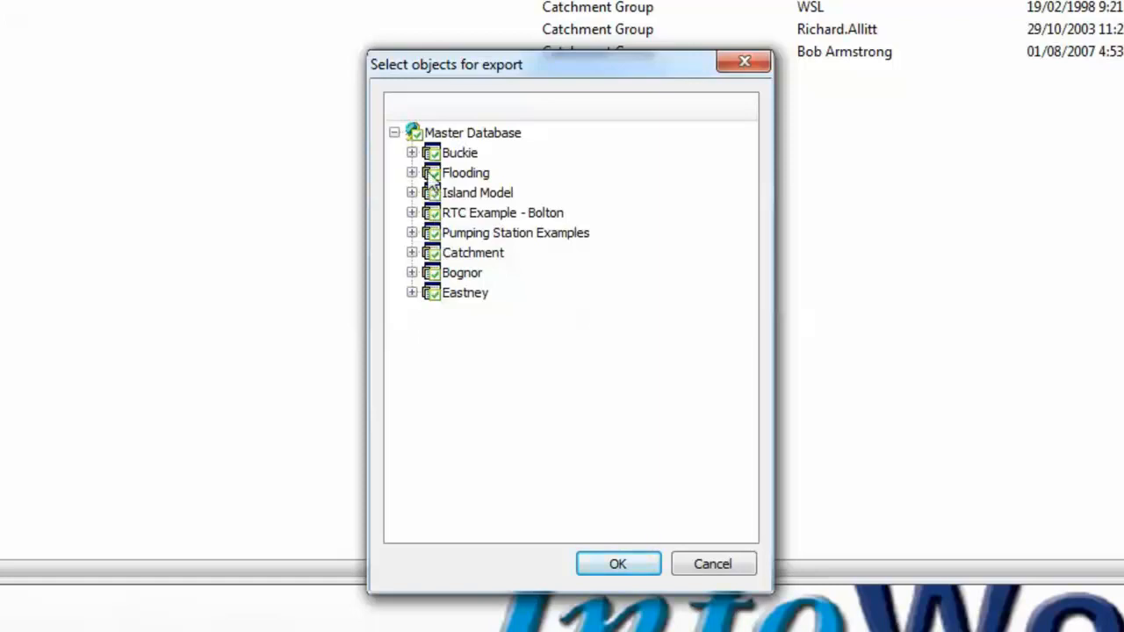
mouse_move(432, 307)
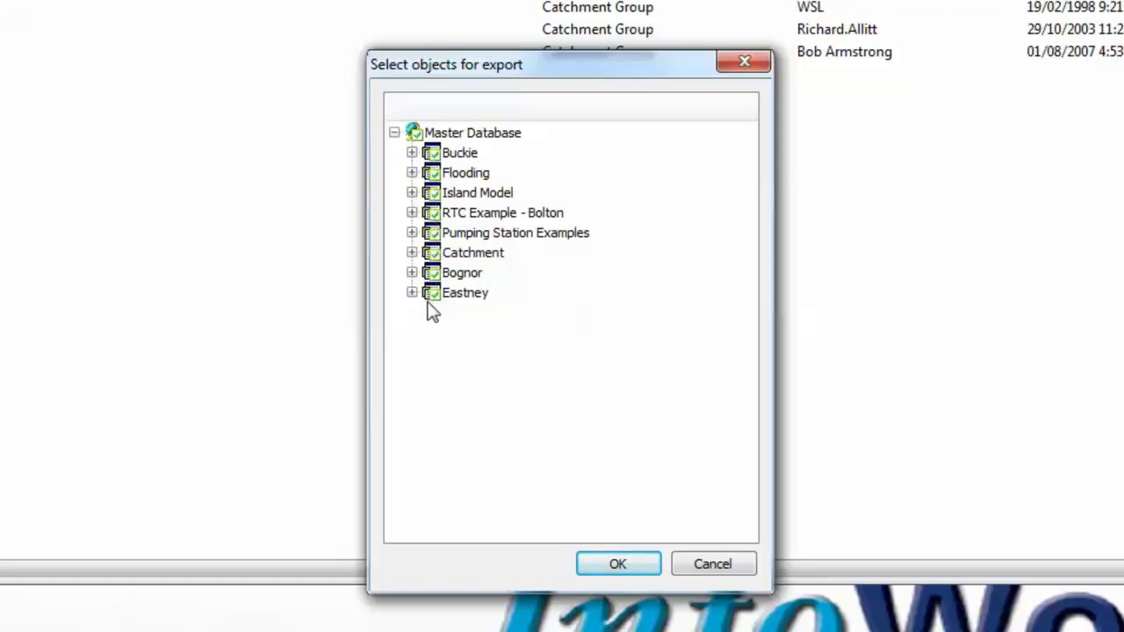
mouse_move(435, 172)
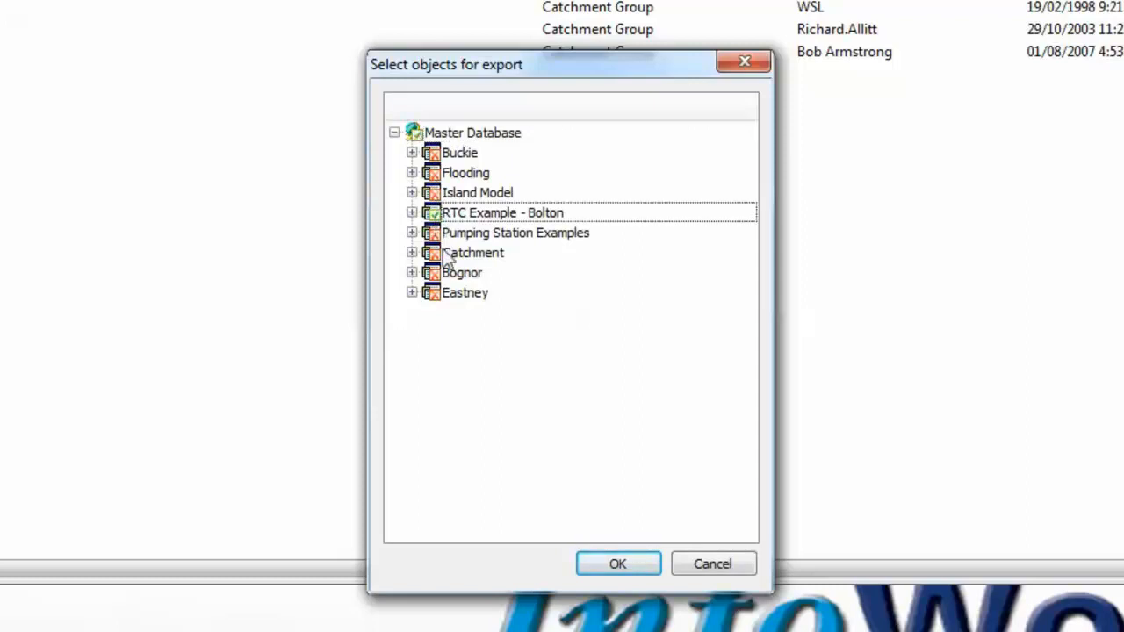
left_click(431, 293)
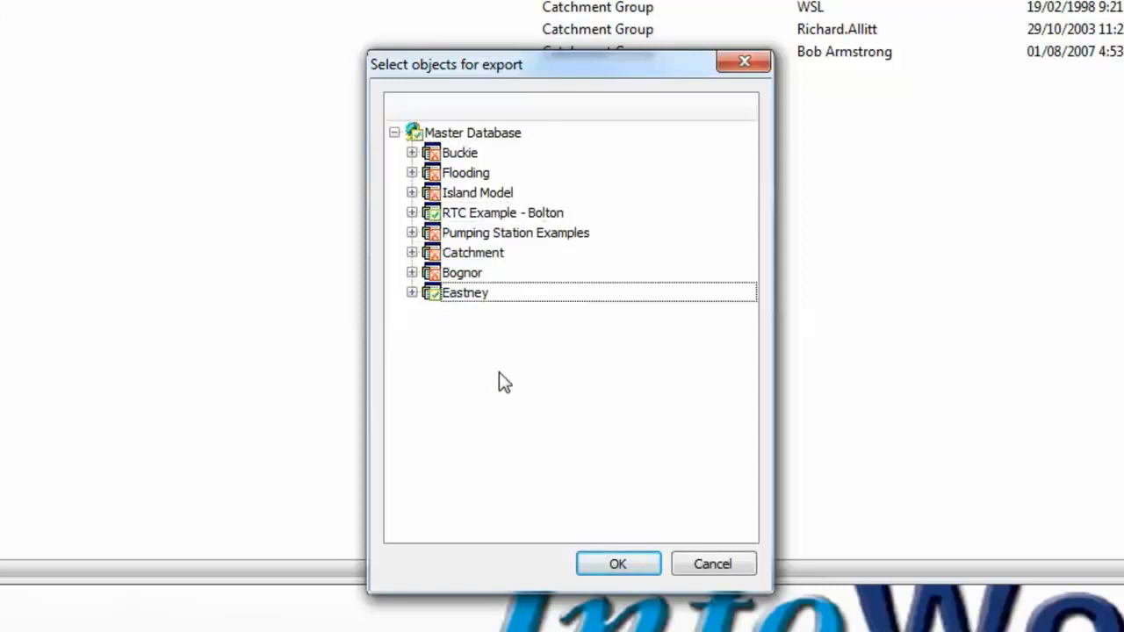
mouse_move(483, 228)
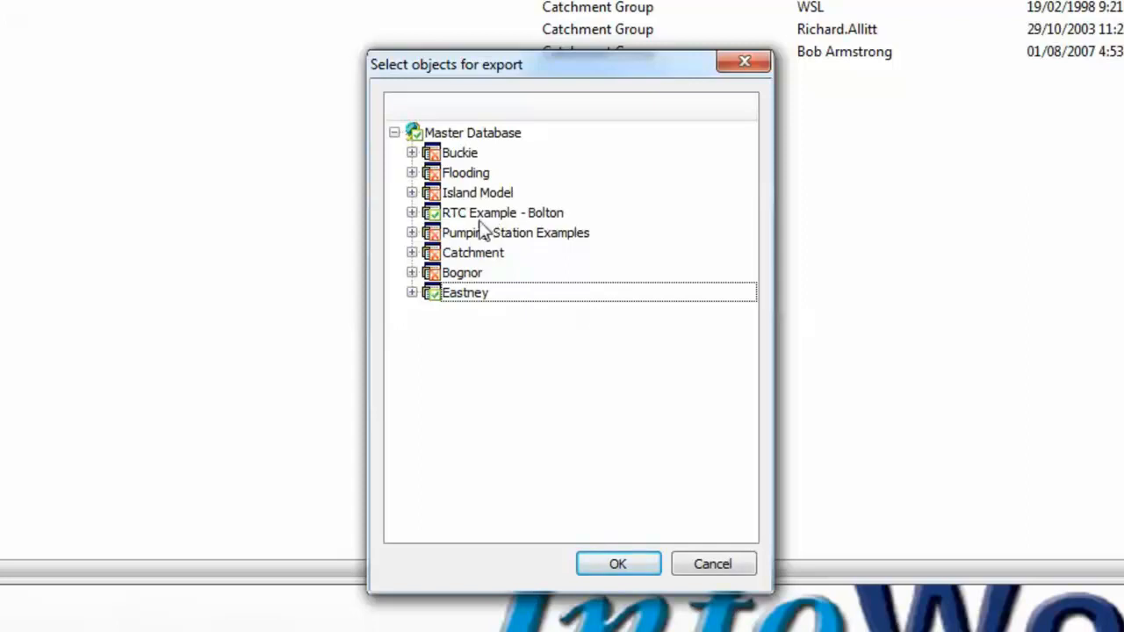
mouse_move(481, 307)
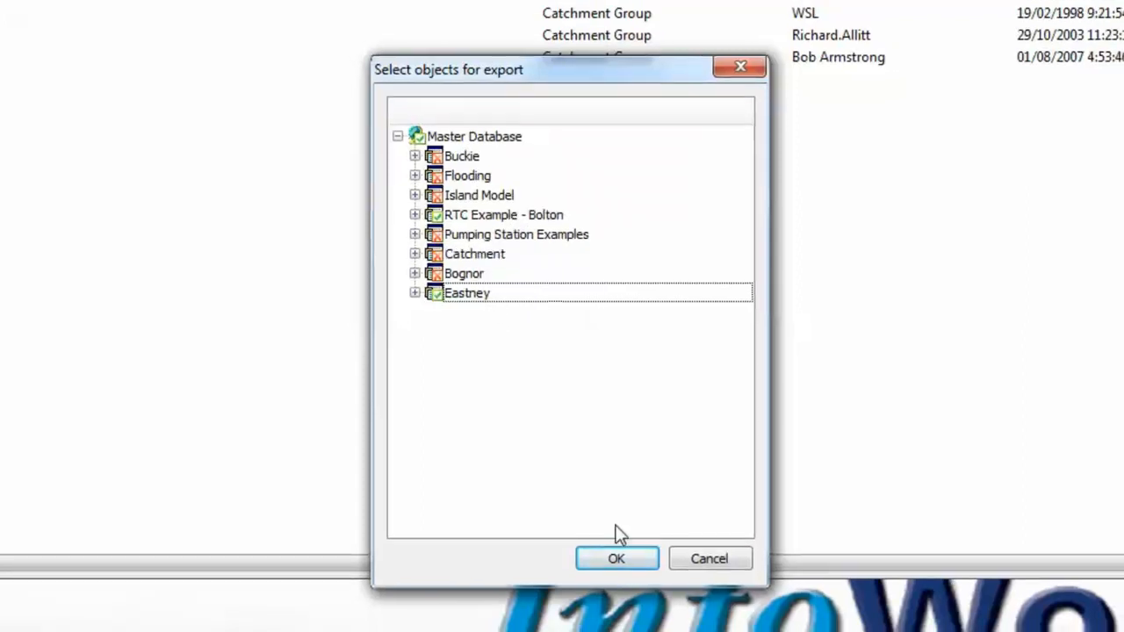
Save the export as a .cs2icm migration file named starting 'expl' in cs2icm Files.
left_click(615, 558)
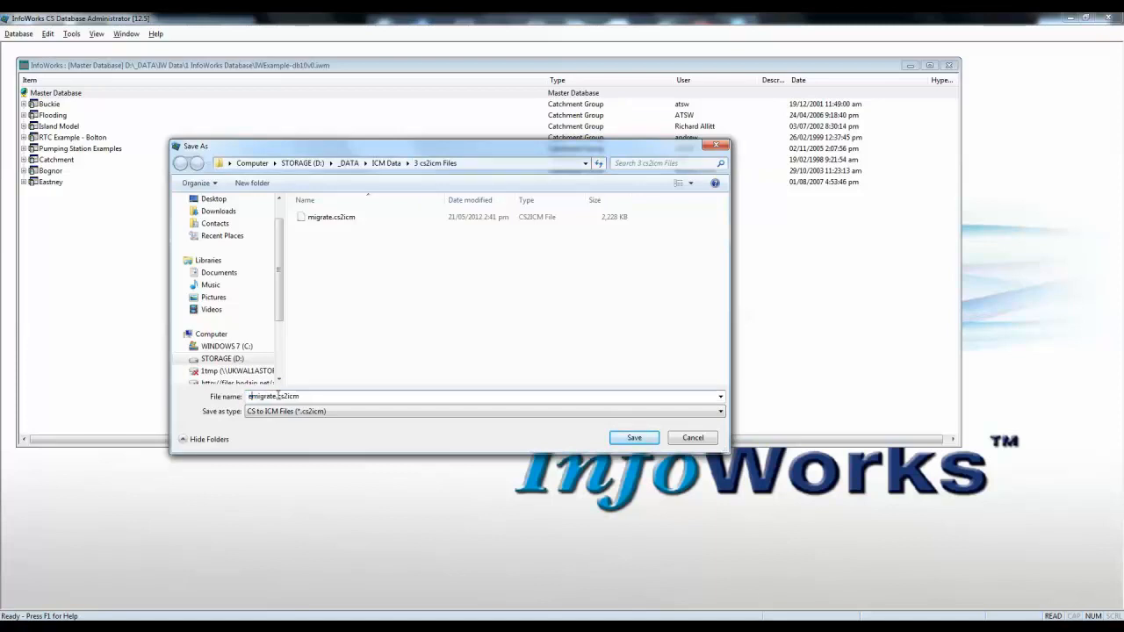
type("explaple")
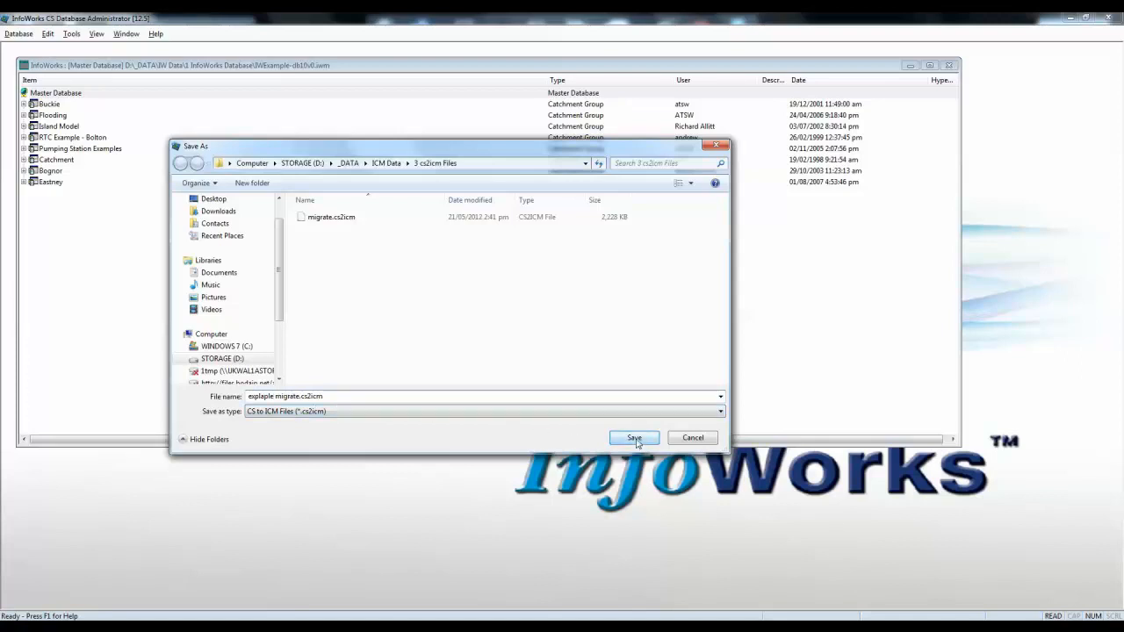
left_click(633, 439)
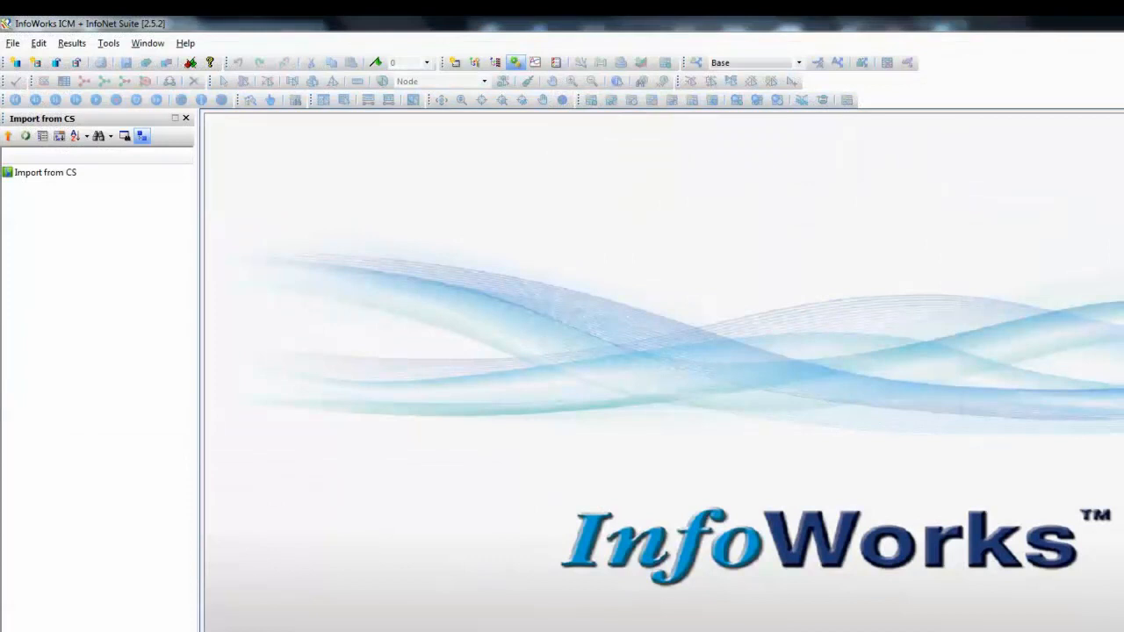
mouse_move(83, 195)
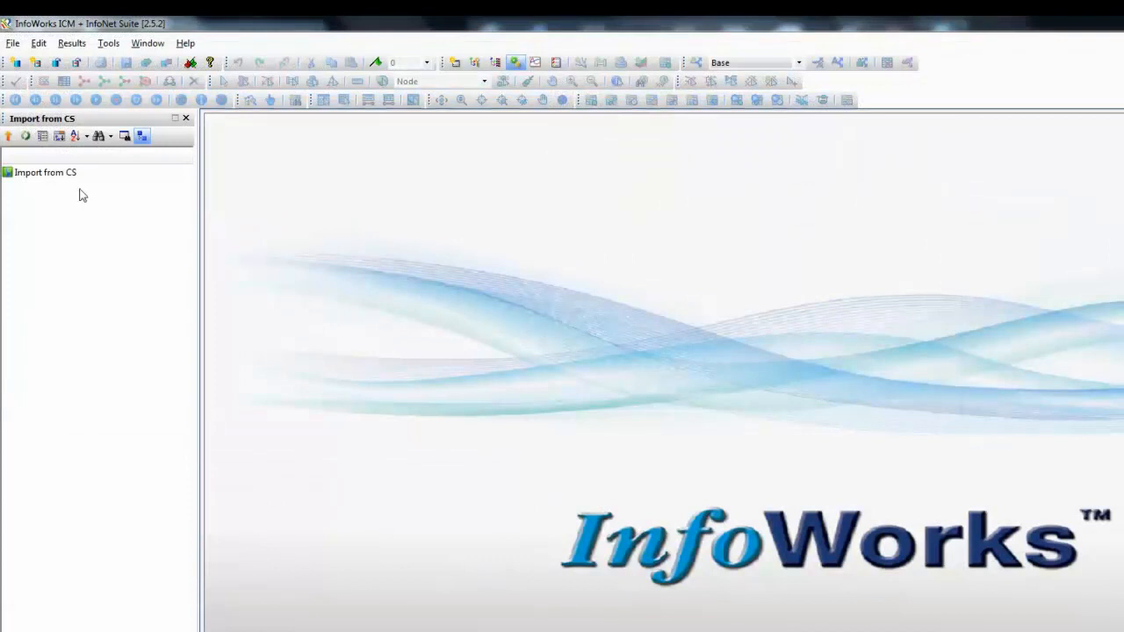
mouse_move(45, 172)
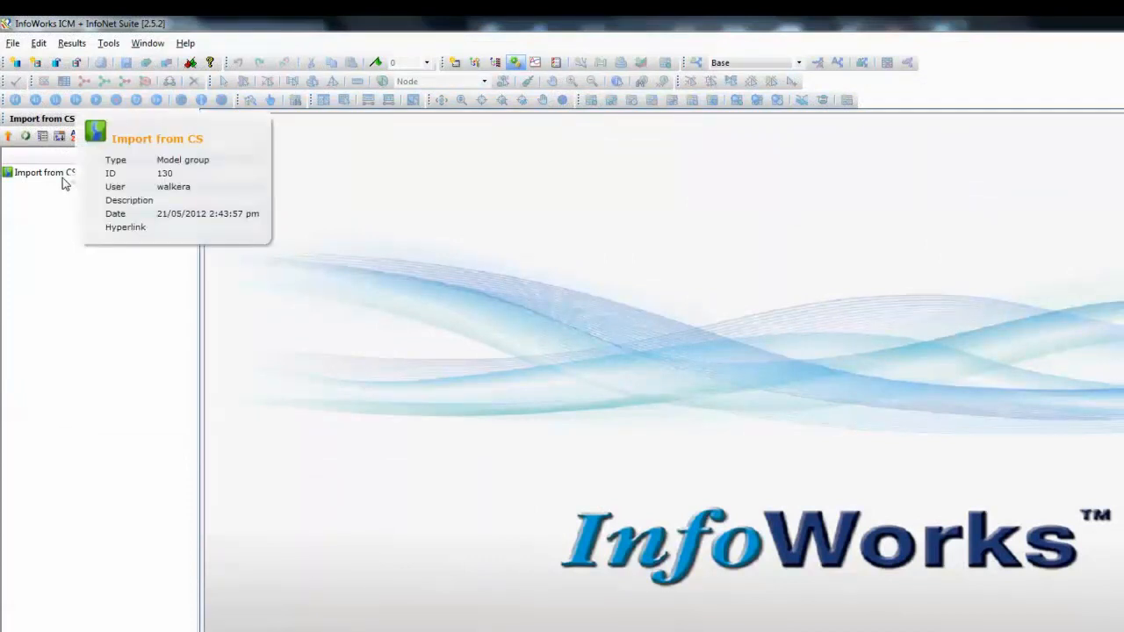
Import a model group from a CS migration file, choosing explaple migrate.cs2icm.
right_click(40, 172)
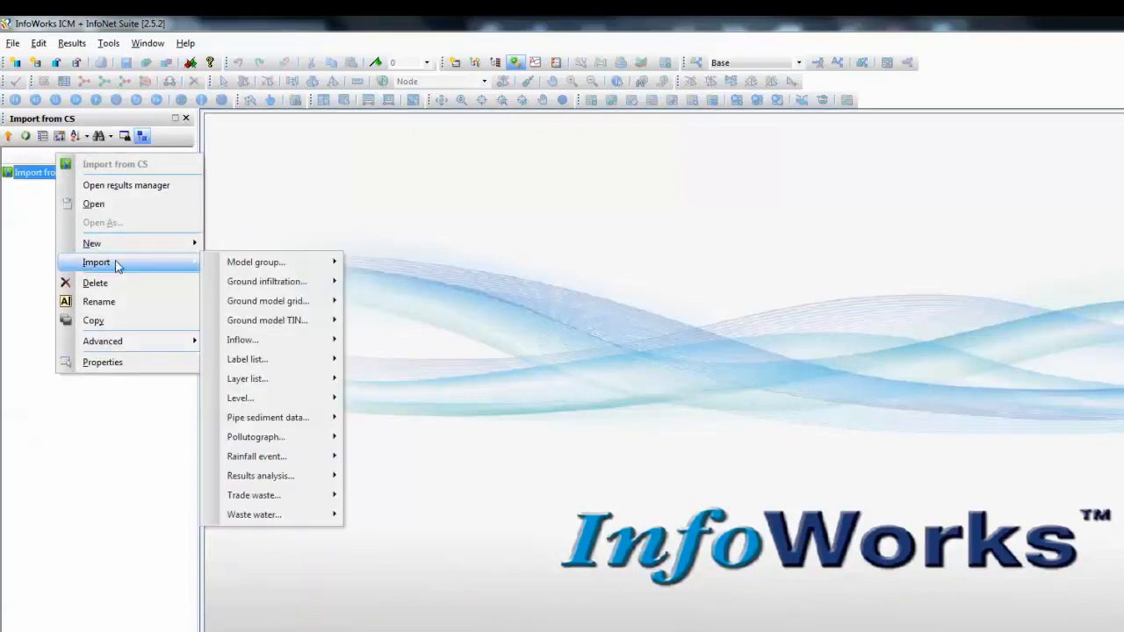
mouse_move(256, 262)
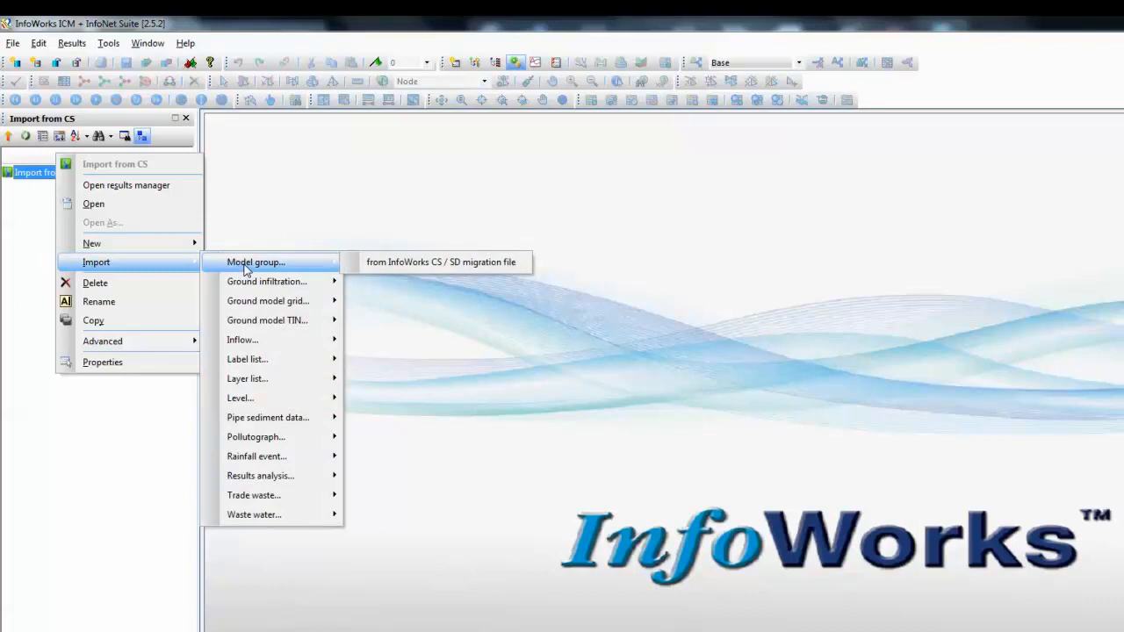
mouse_move(441, 261)
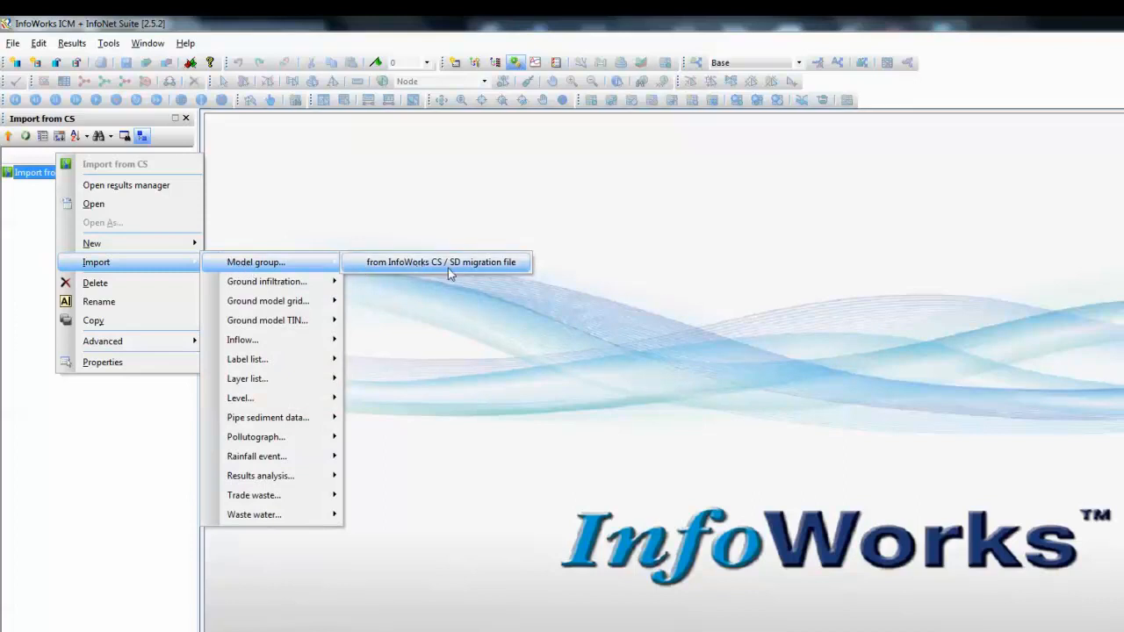
mouse_move(439, 273)
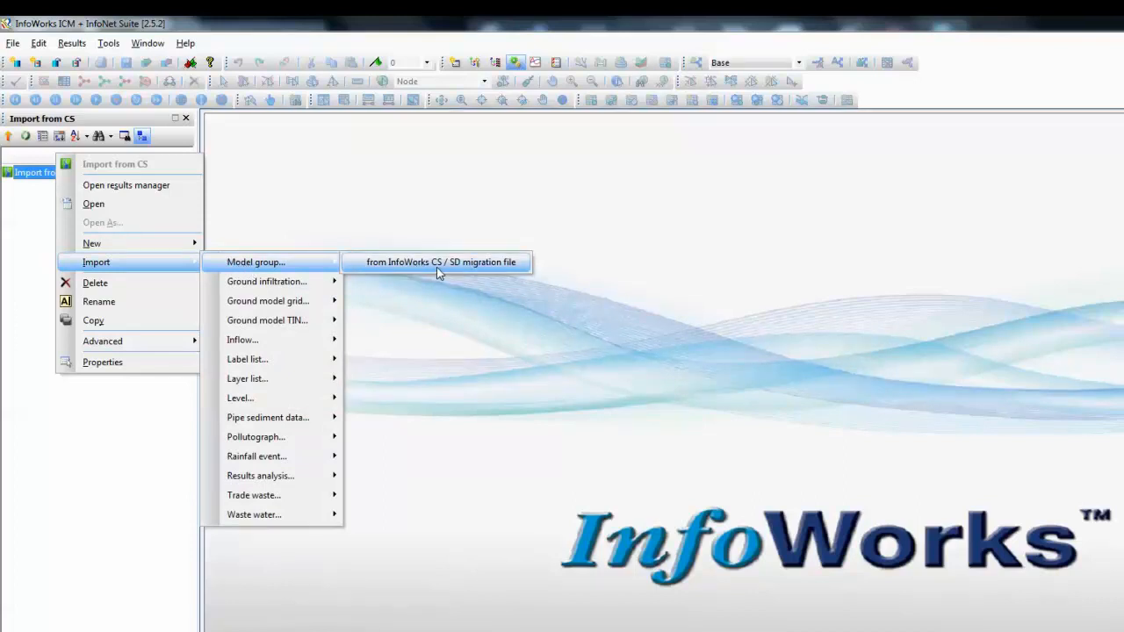
mouse_move(477, 270)
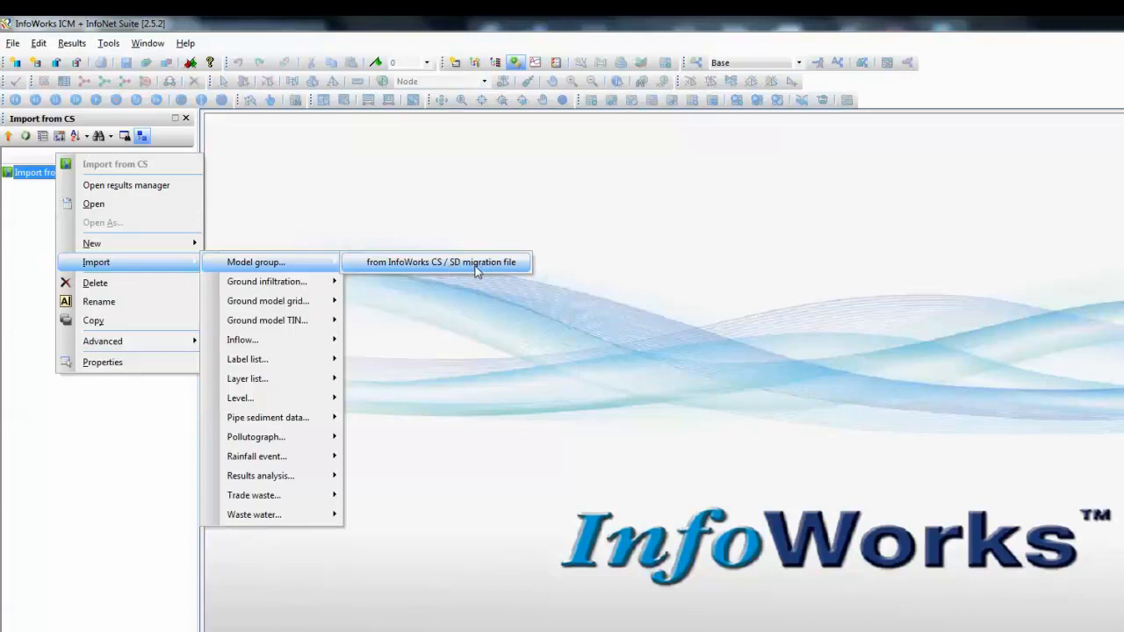
mouse_move(501, 268)
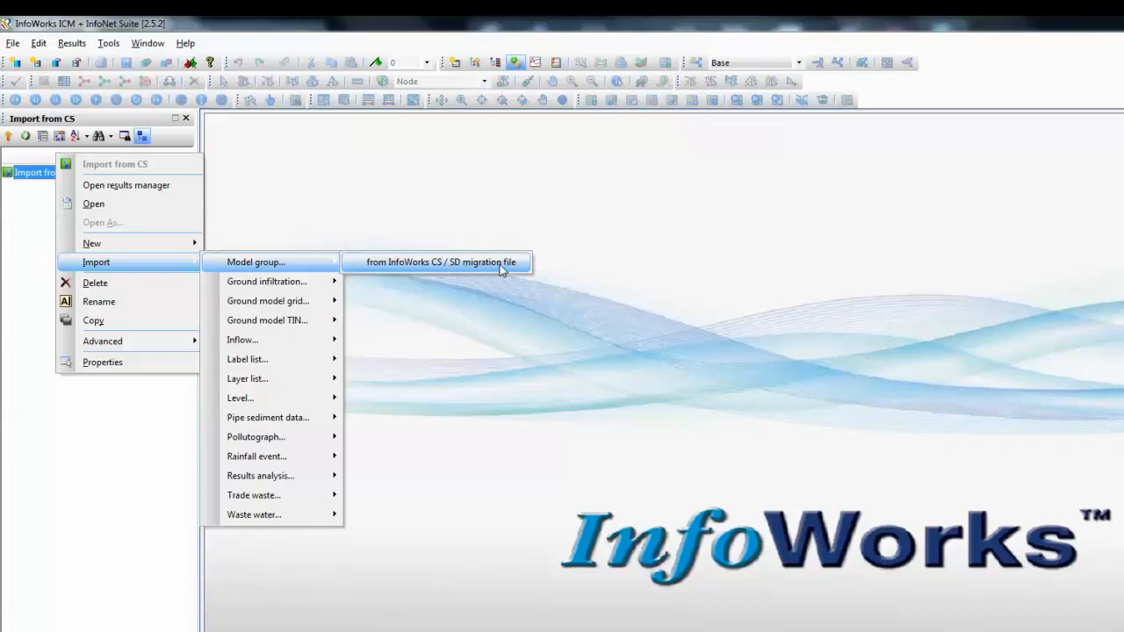
left_click(440, 261)
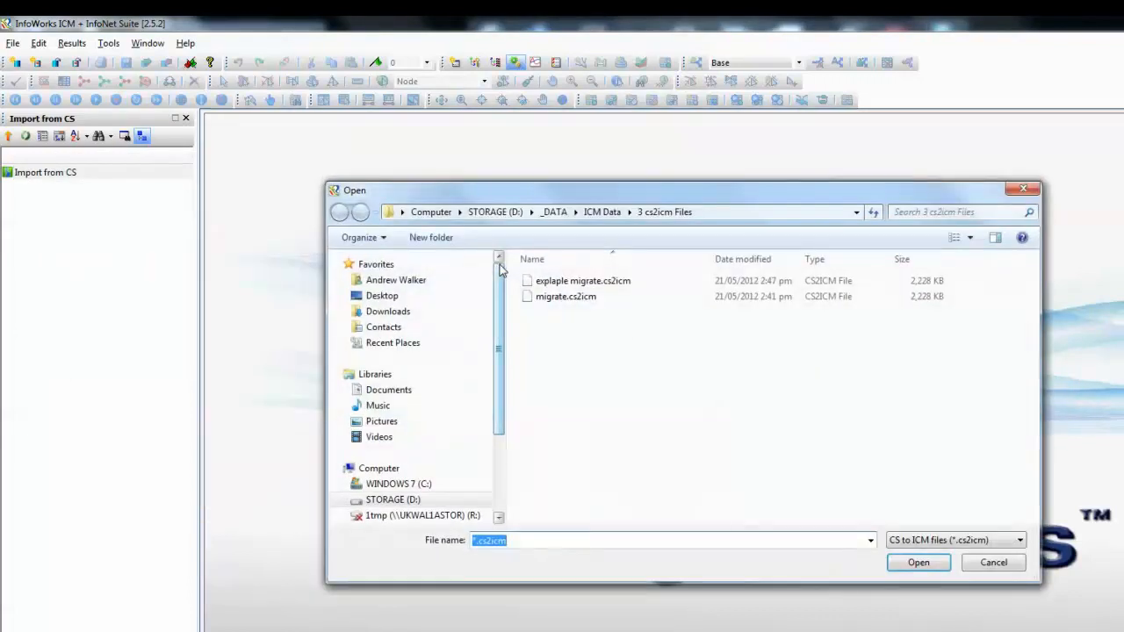
left_click(583, 280)
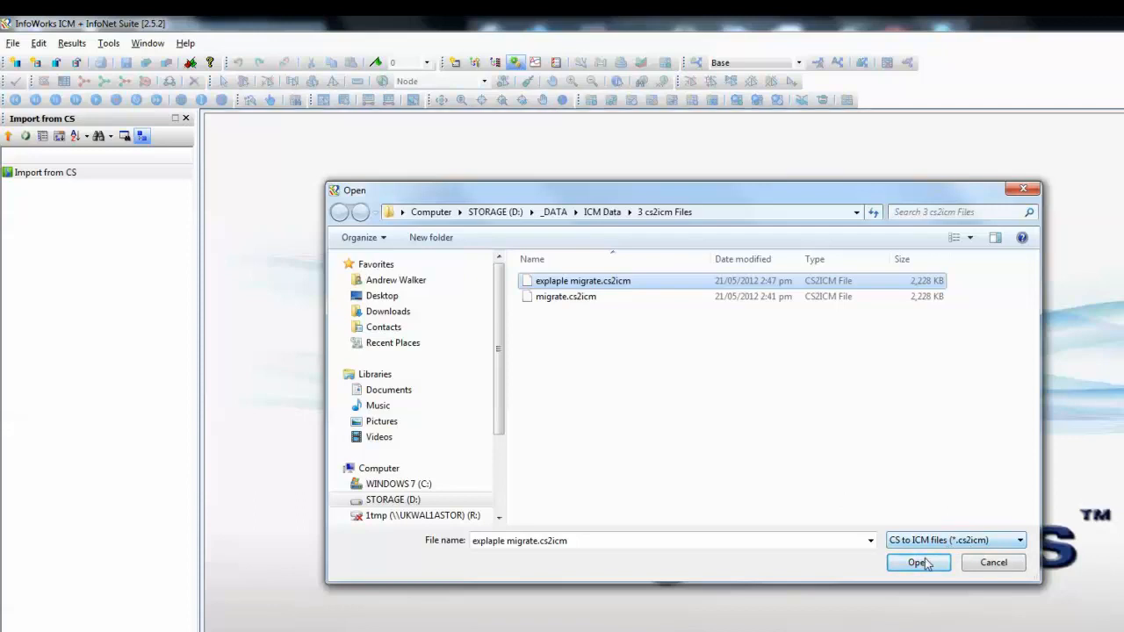
Open the migration file and accept import options with layer lists converted to MapXtreme.
left_click(917, 562)
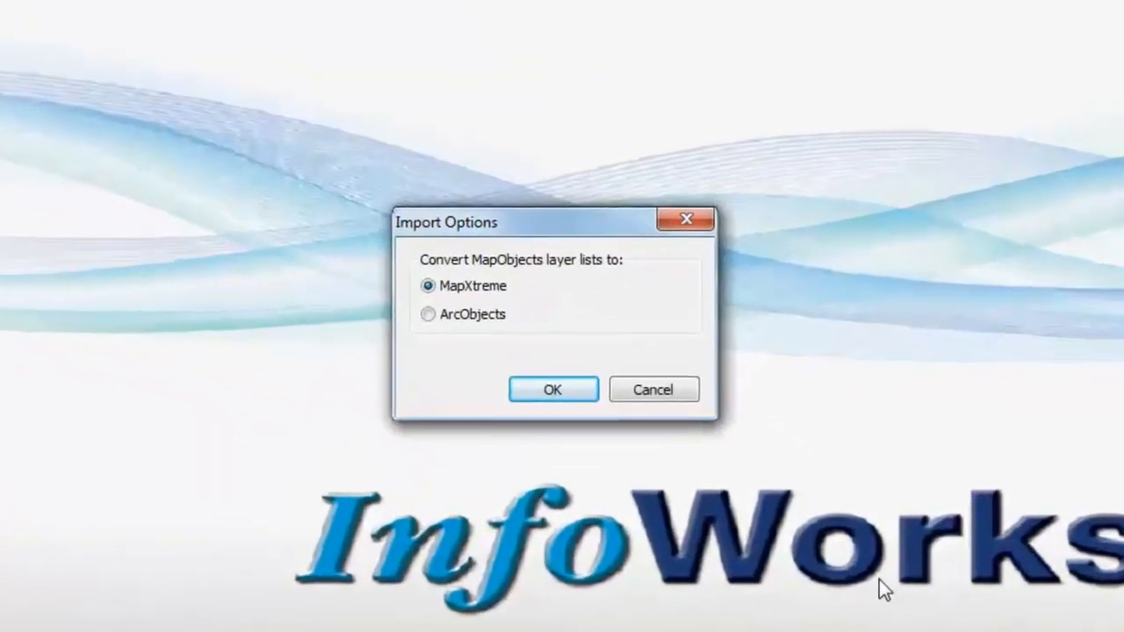
mouse_move(819, 430)
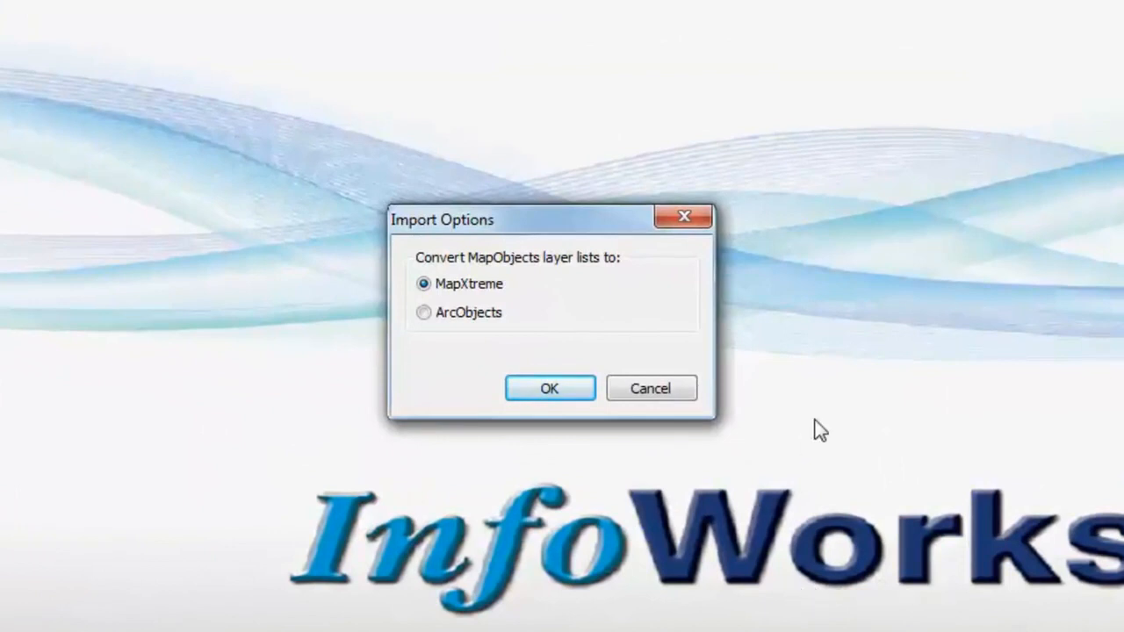
mouse_move(489, 305)
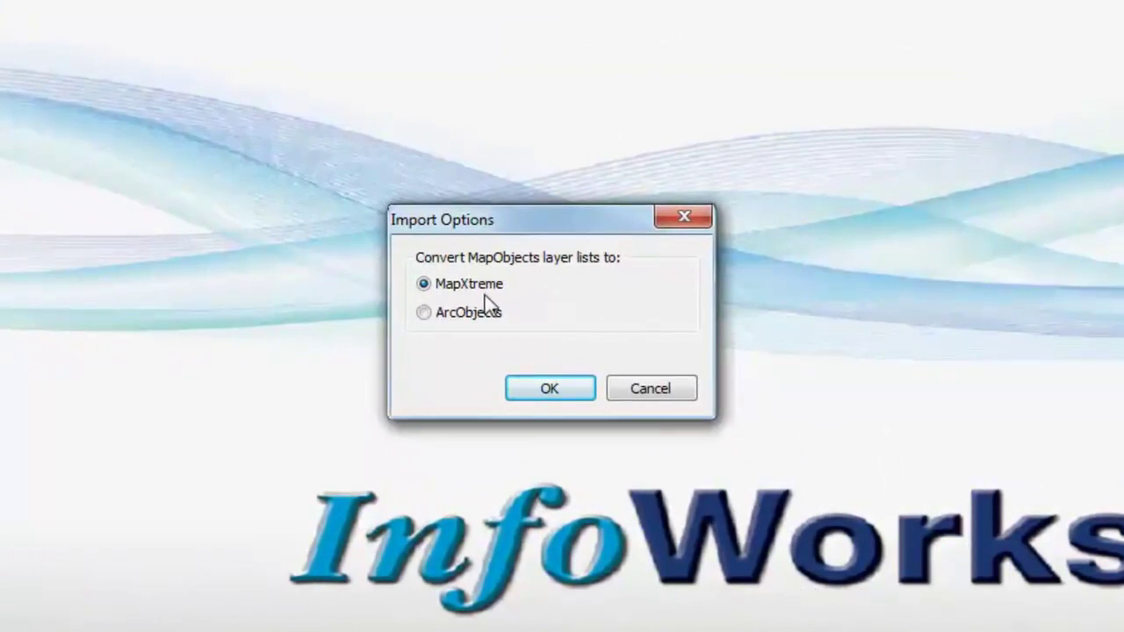
mouse_move(493, 298)
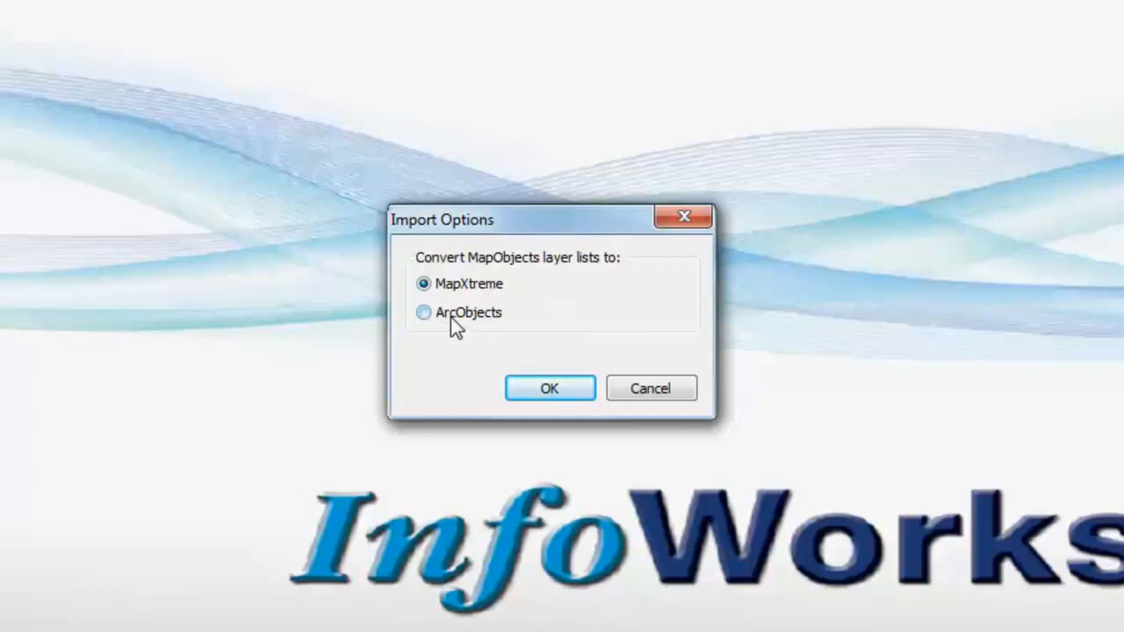
left_click(424, 313)
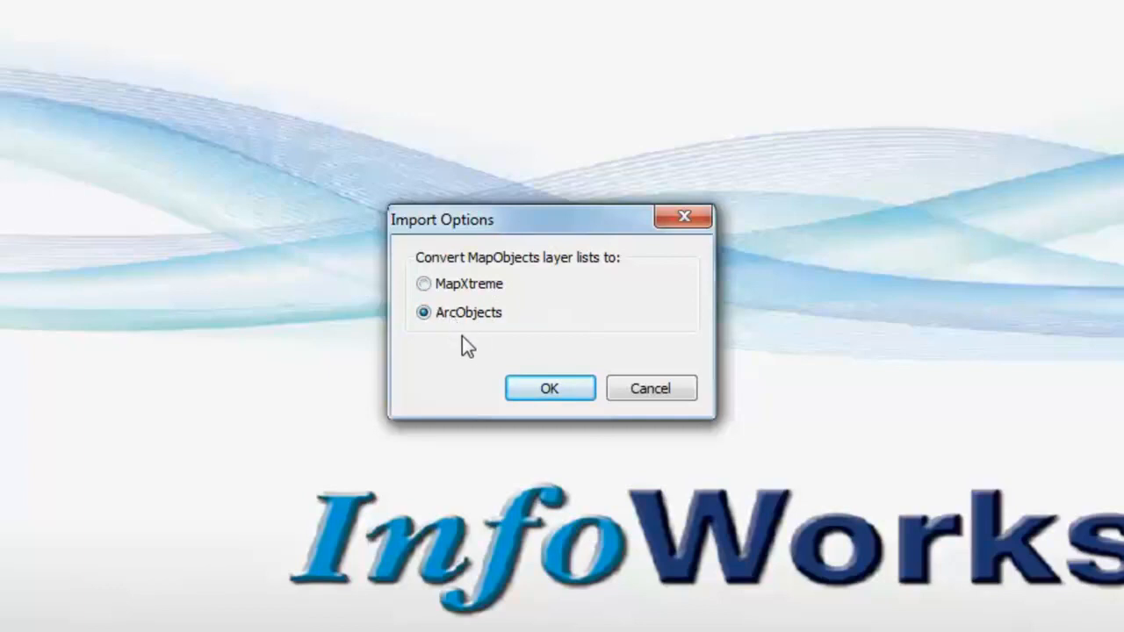
left_click(424, 284)
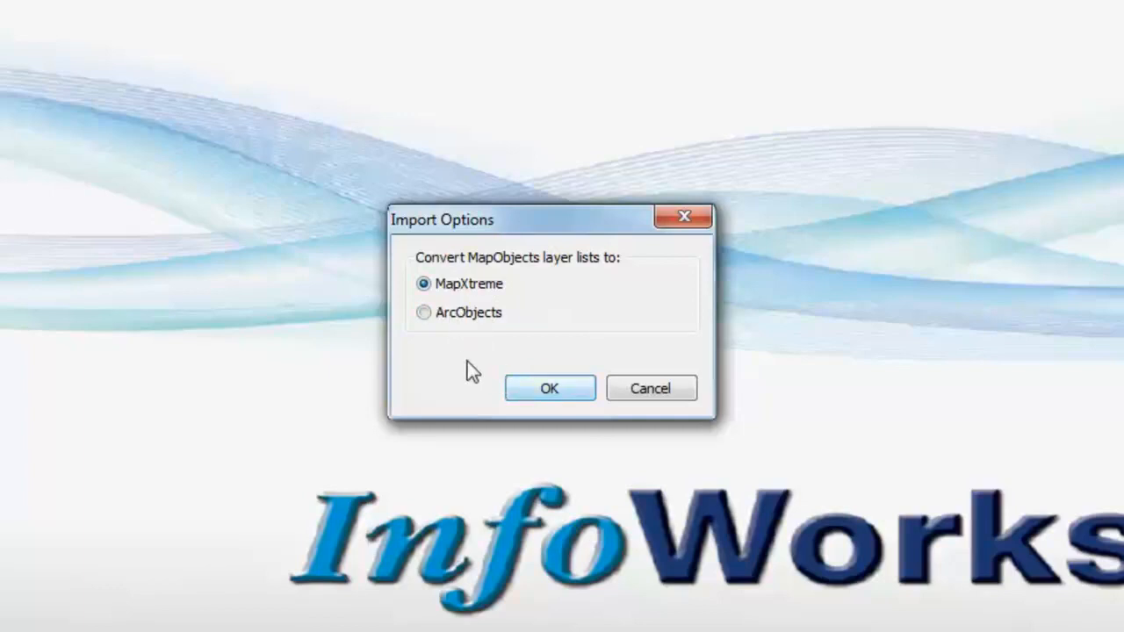
mouse_move(468, 341)
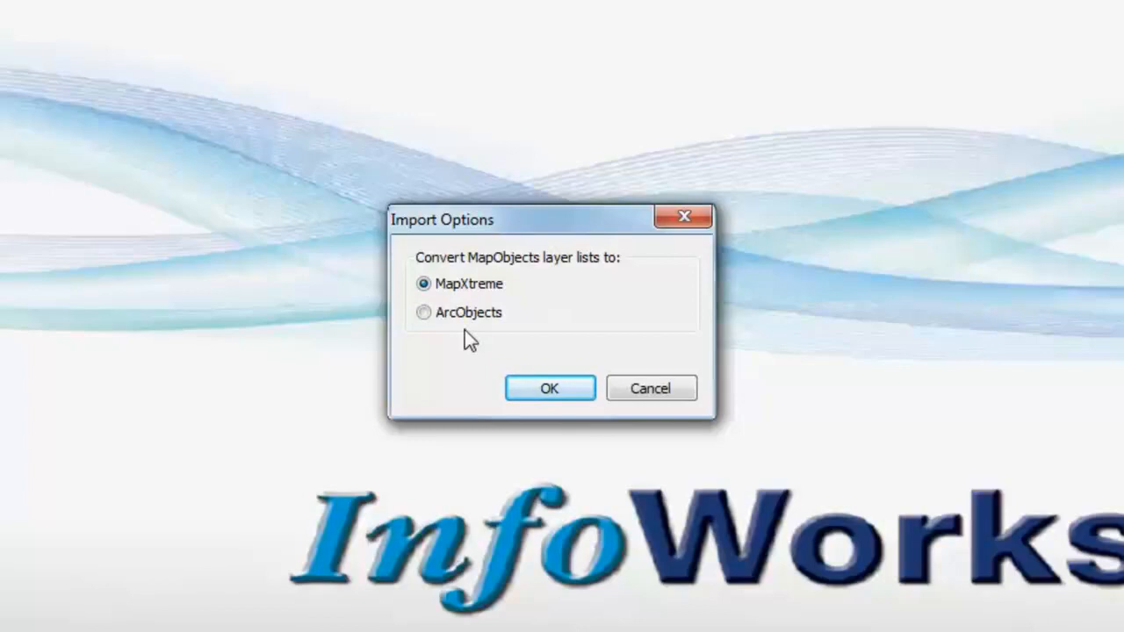
left_click(548, 388)
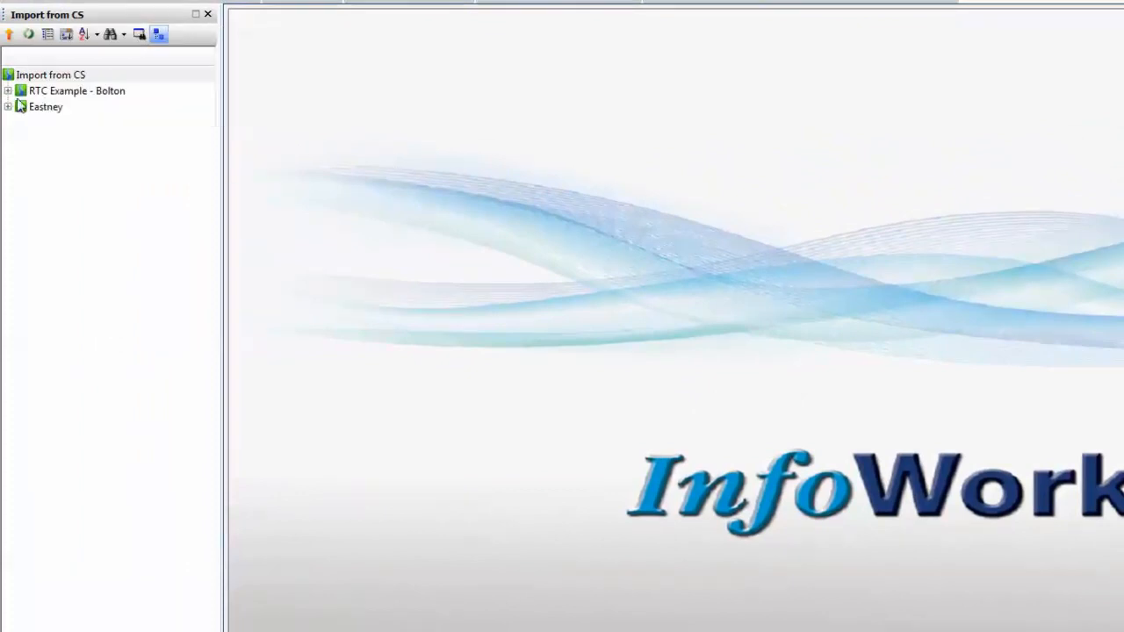
Expand Bolton, Eastney, Run Group, Trade Waste Group and Waste Water Group in the tree.
left_click(7, 90)
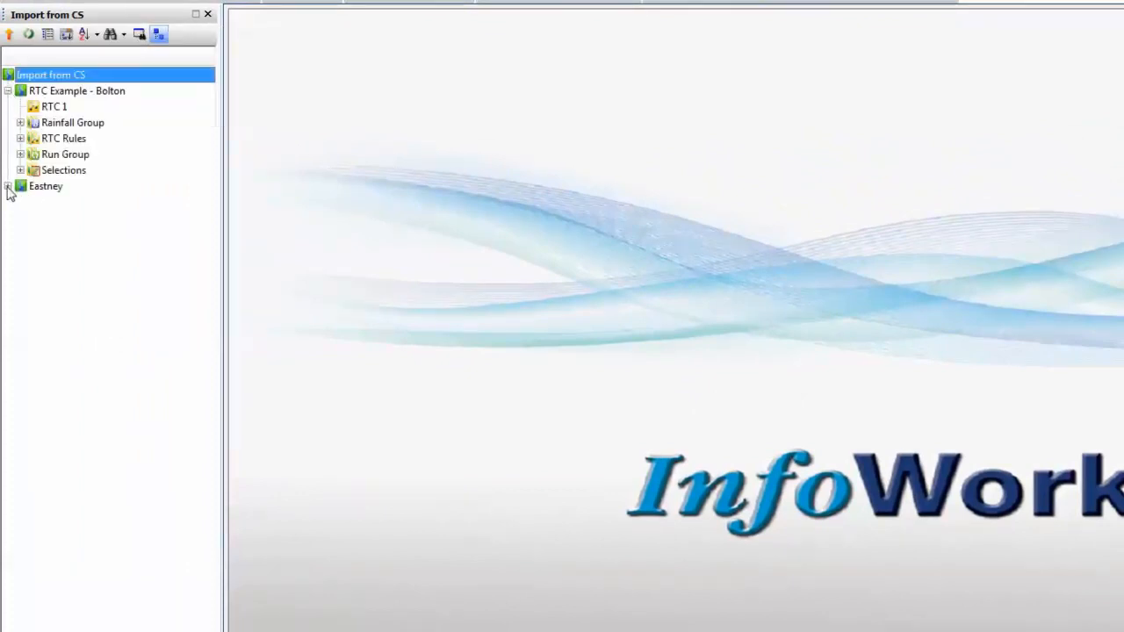
left_click(9, 186)
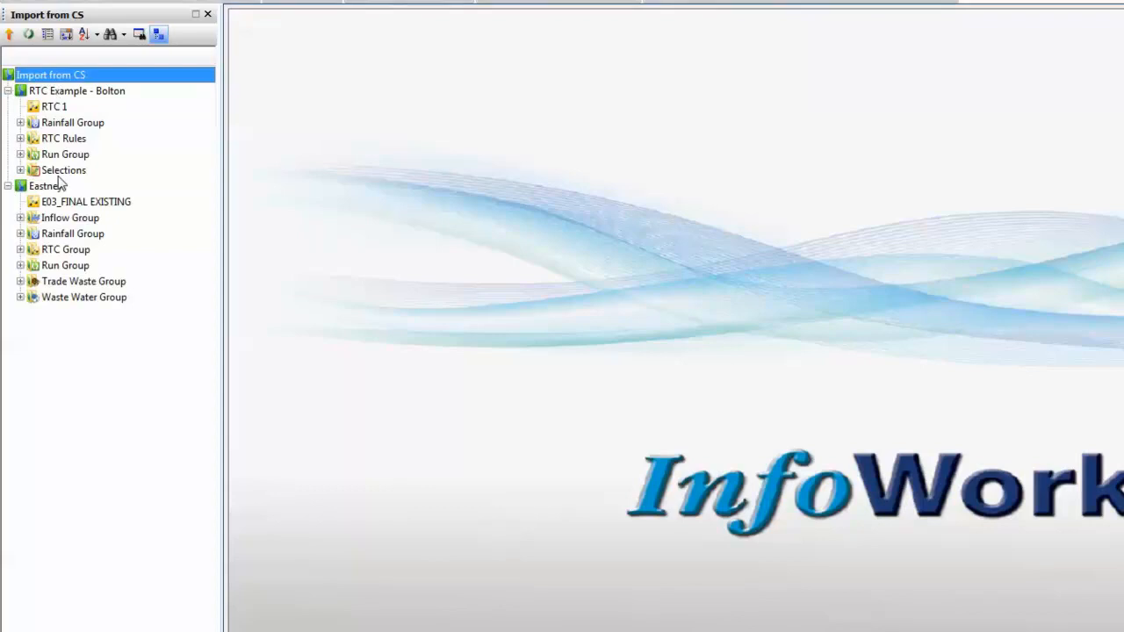
mouse_move(24, 149)
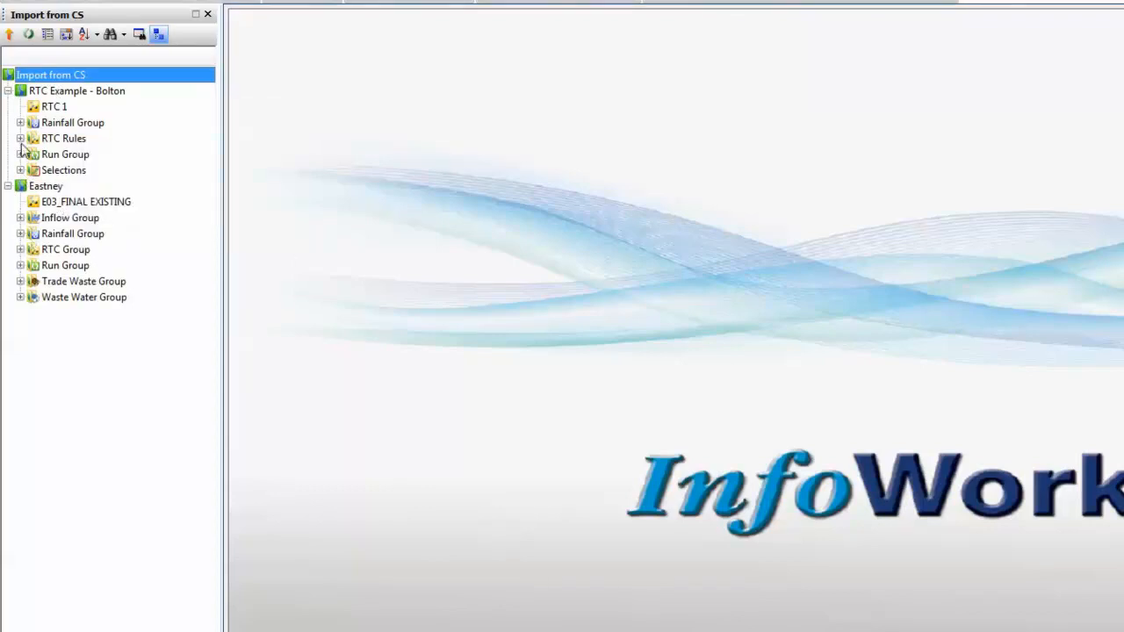
left_click(20, 153)
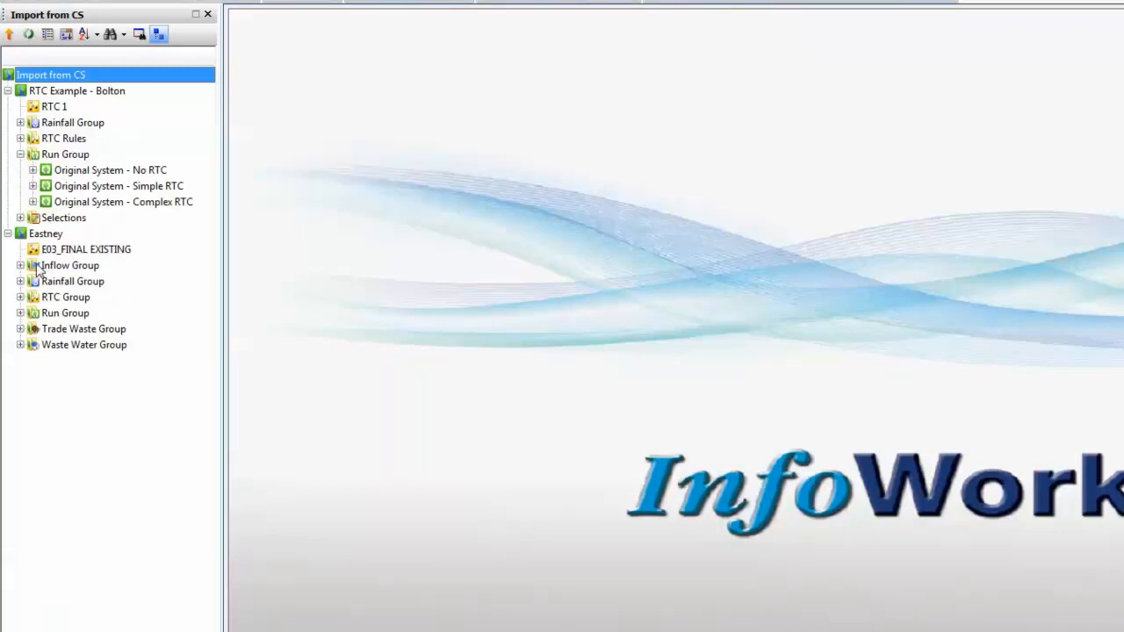
left_click(21, 328)
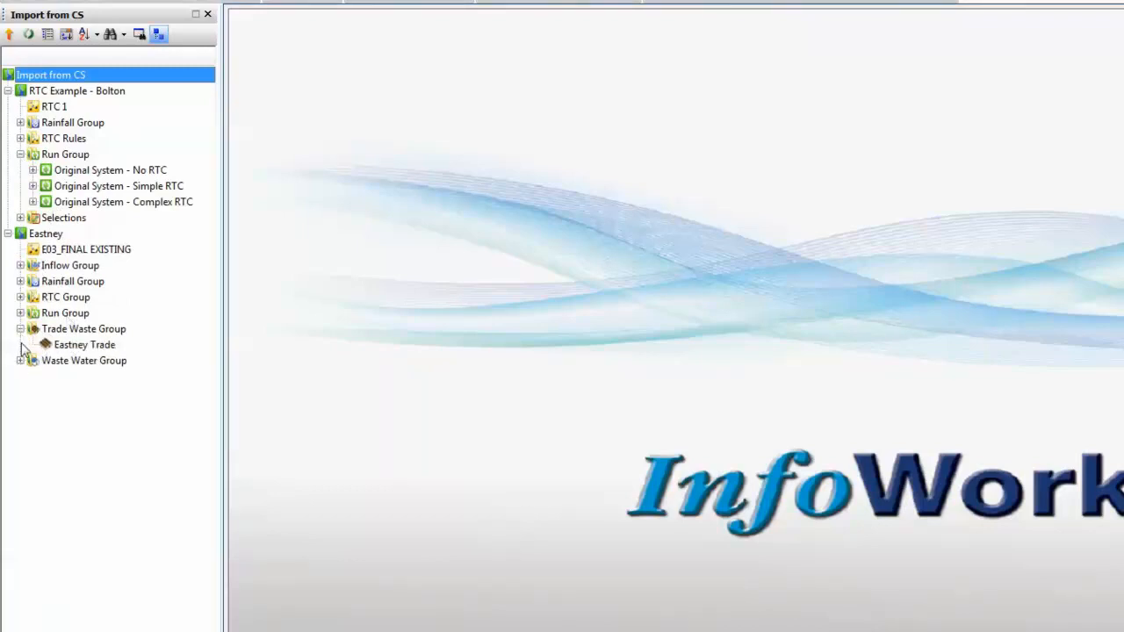
left_click(21, 360)
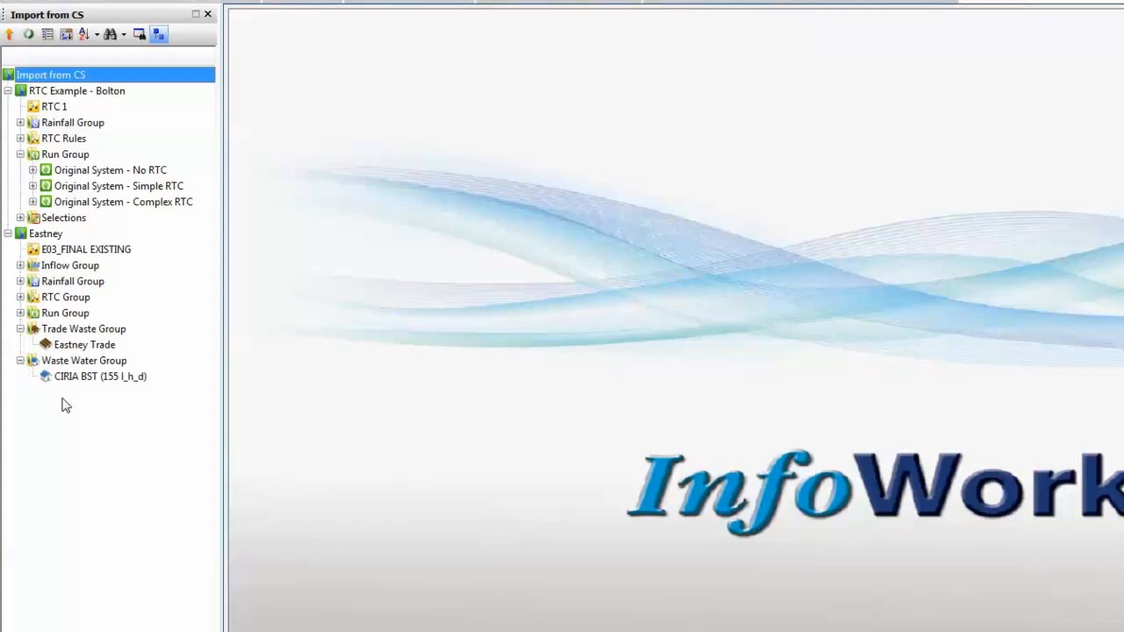
mouse_move(57, 265)
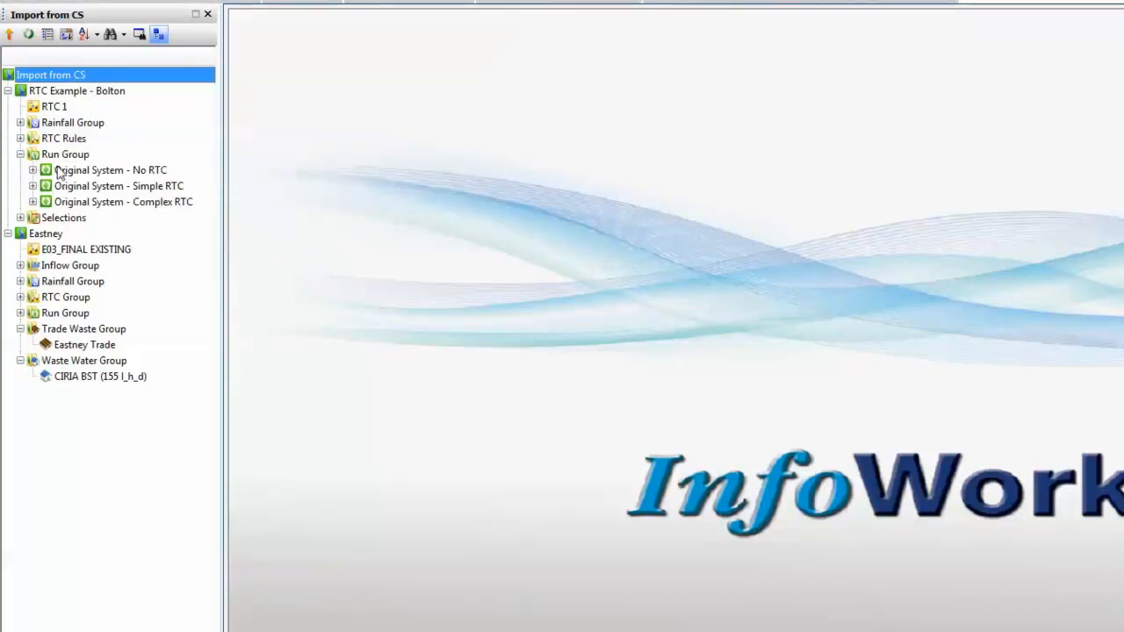
mouse_move(62, 138)
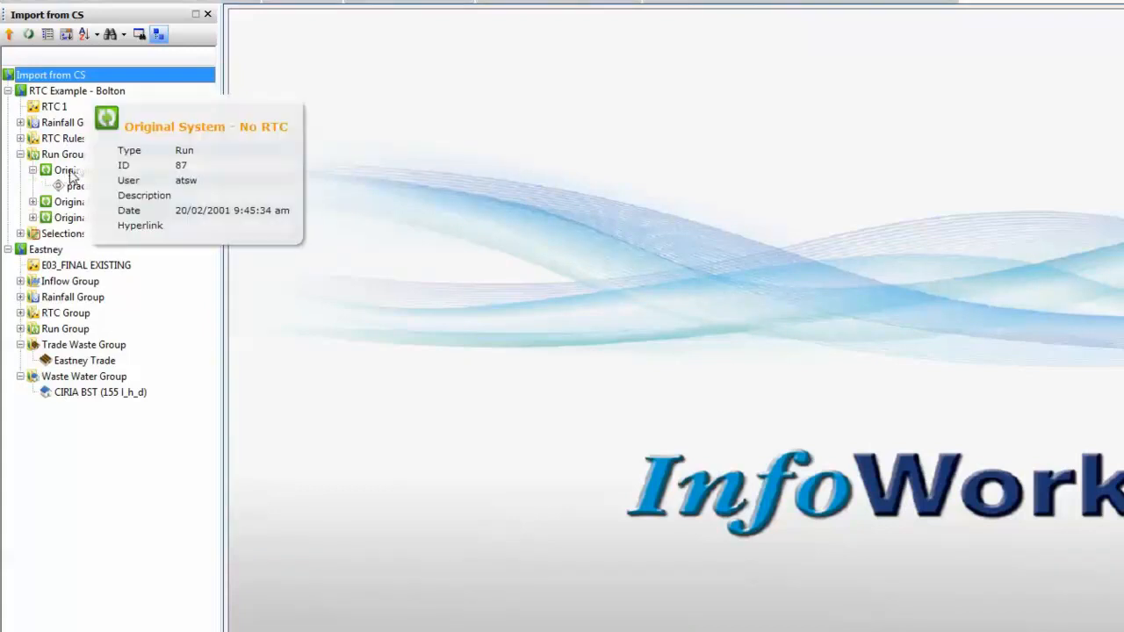
double_click(66, 169)
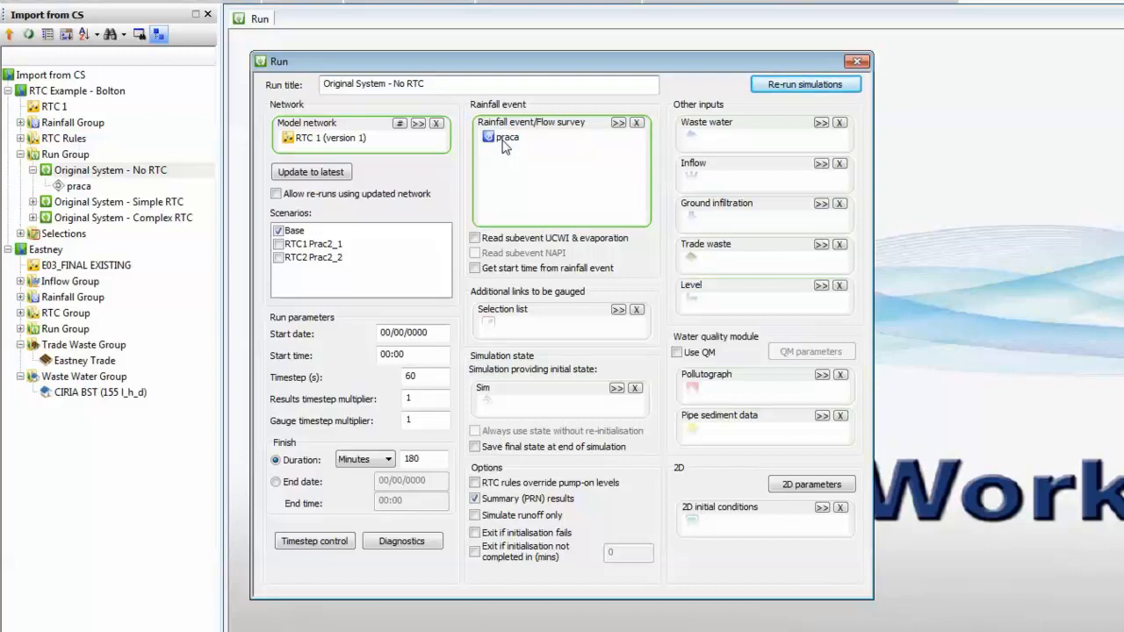
mouse_move(325, 255)
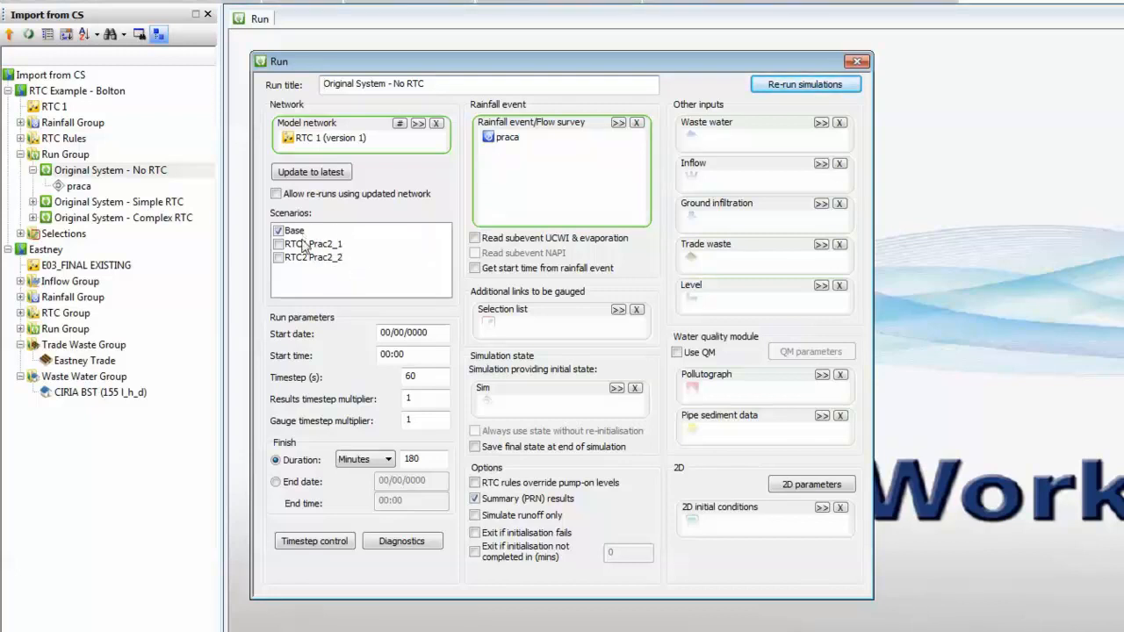
mouse_move(309, 266)
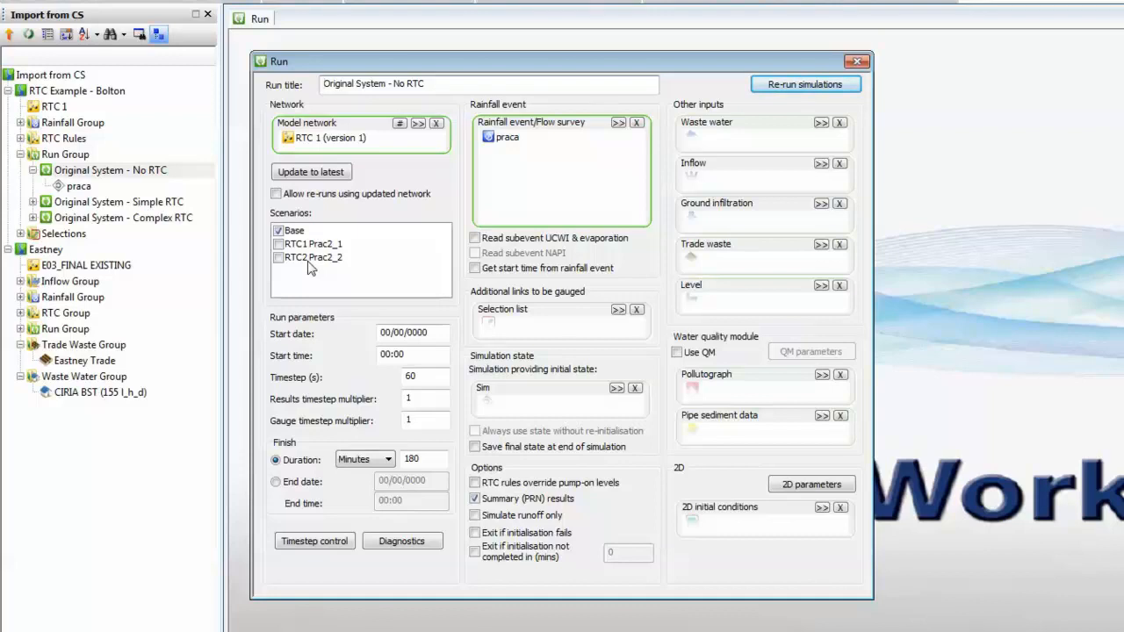
left_click(856, 61)
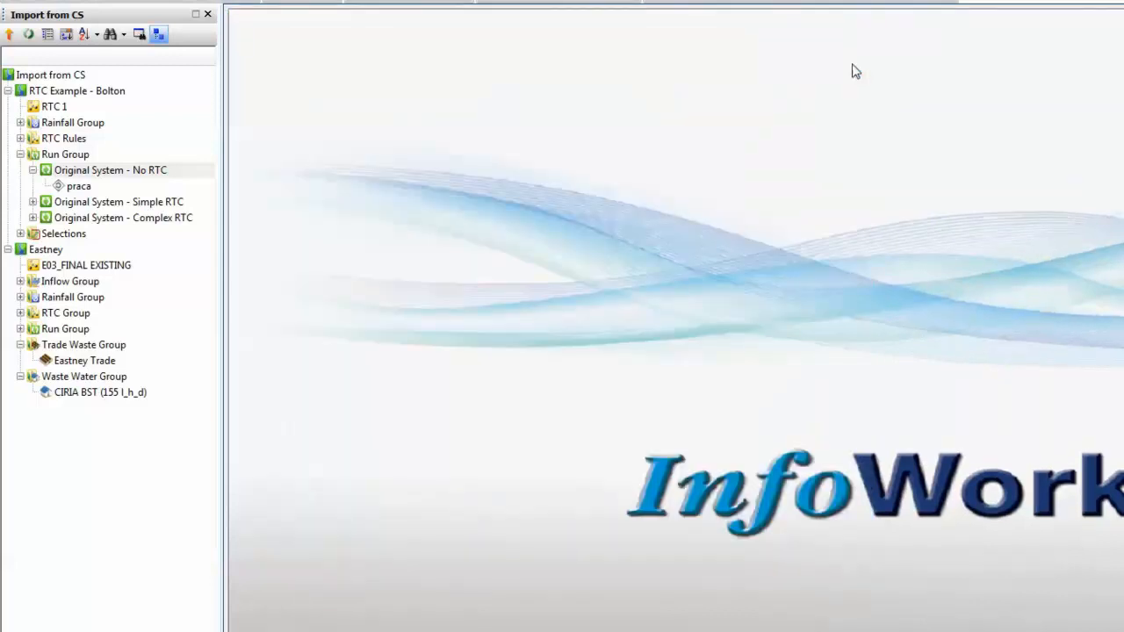